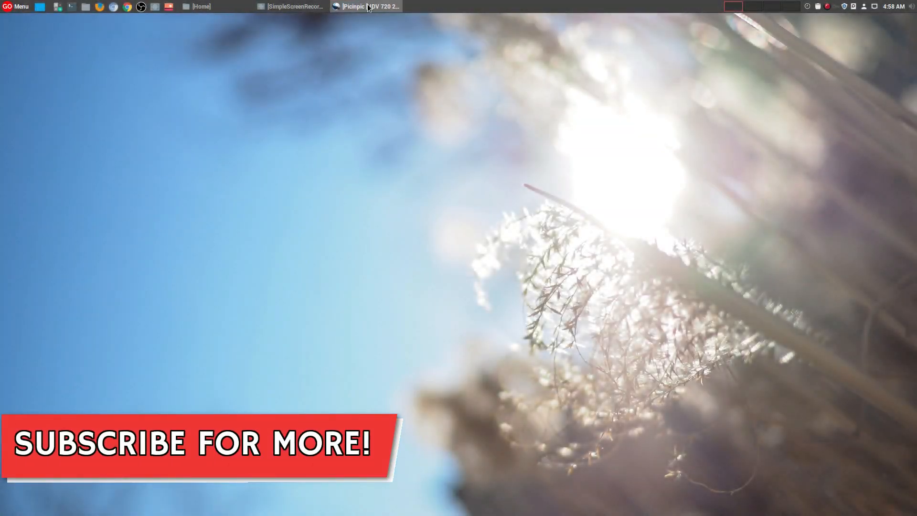
Bring OpenShot forward and preview the top-right talking-head inset over the driving footage
click(367, 7)
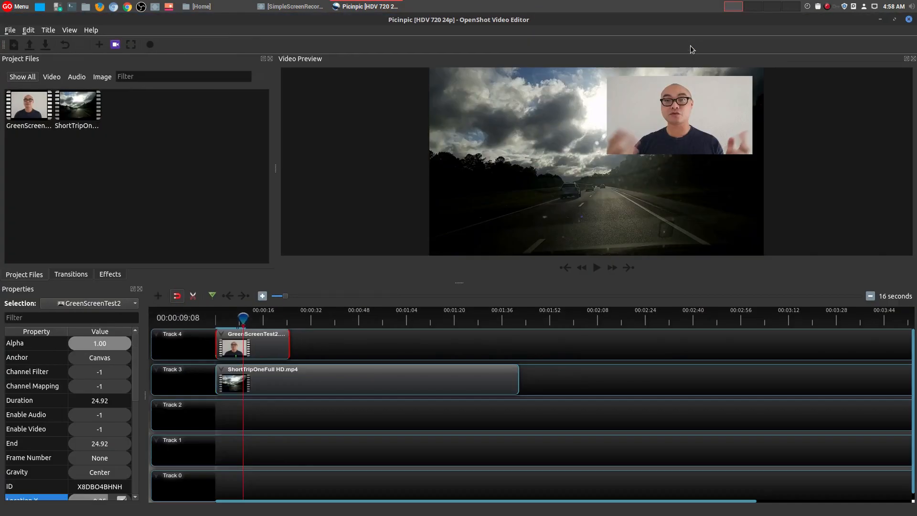
mouse_move(641, 147)
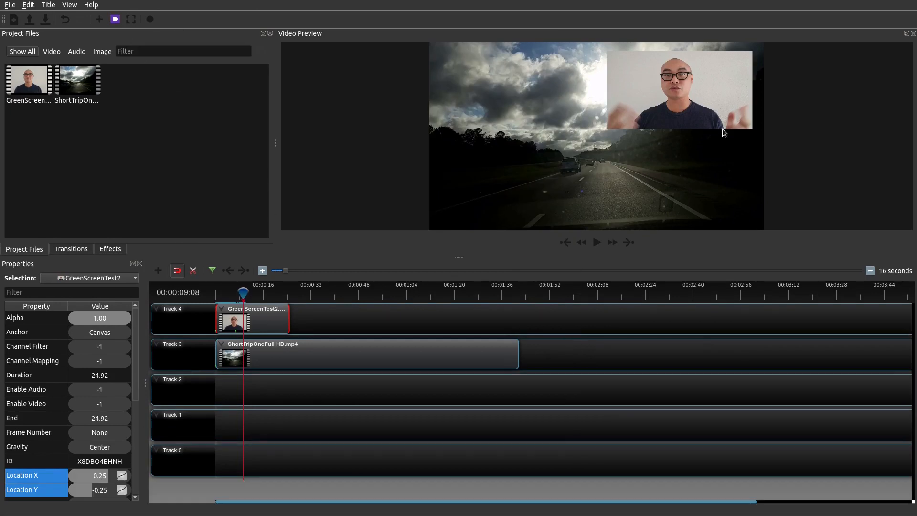
mouse_move(688, 112)
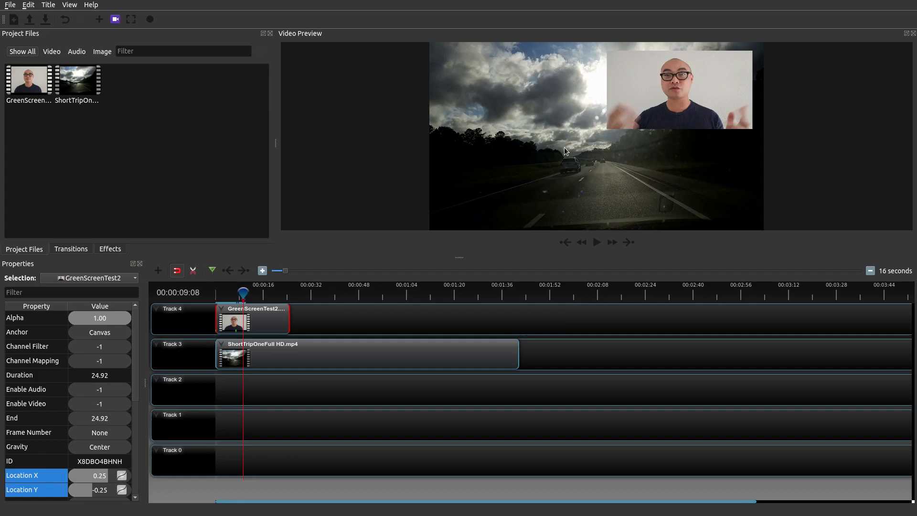
mouse_move(452, 195)
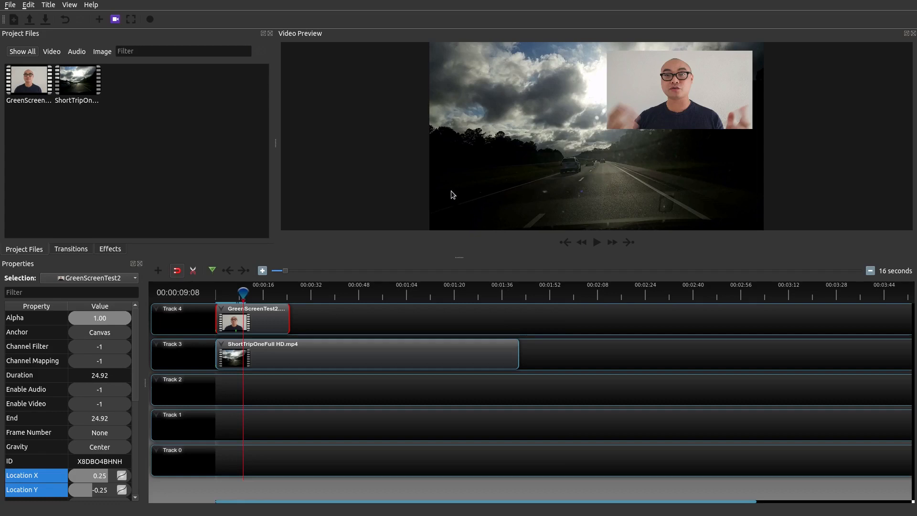
mouse_move(627, 70)
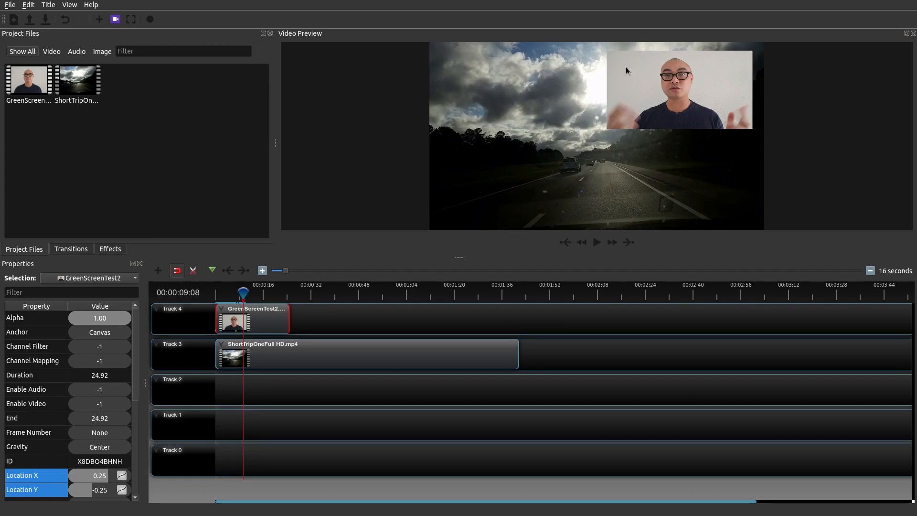
mouse_move(403, 266)
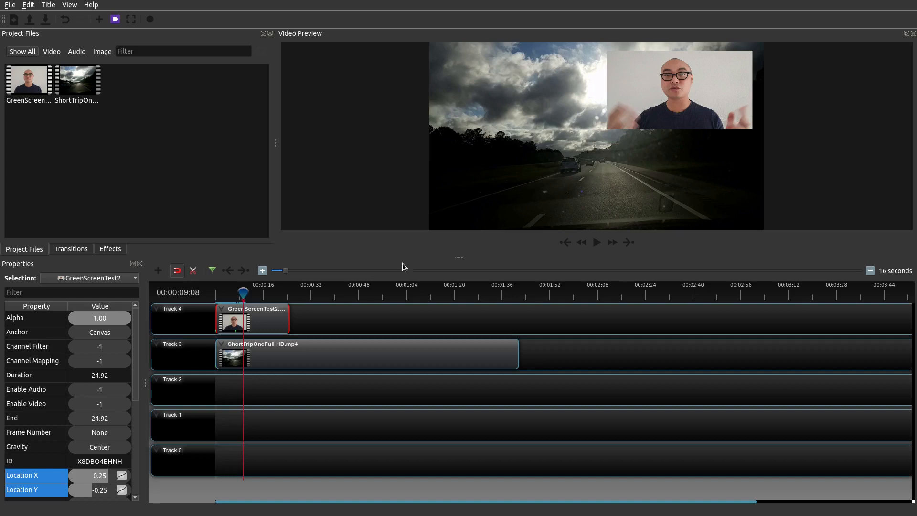
click(596, 241)
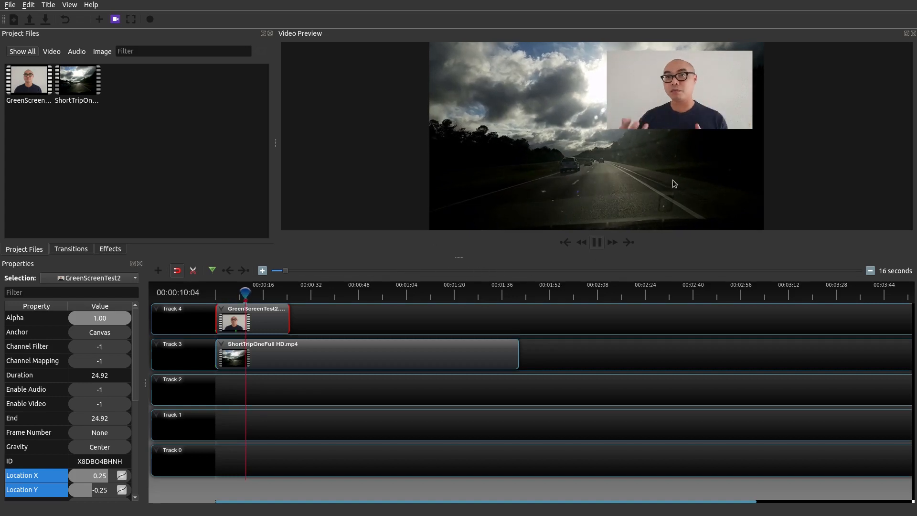
click(597, 242)
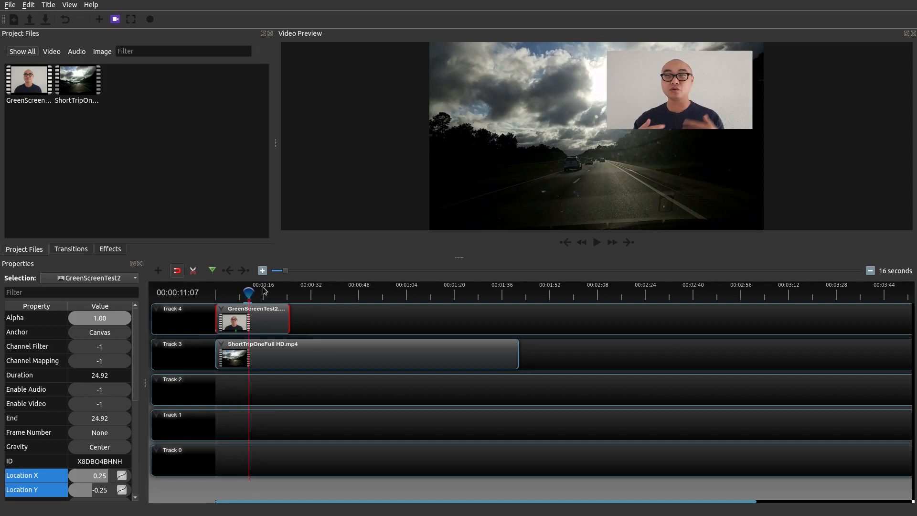
mouse_move(295, 305)
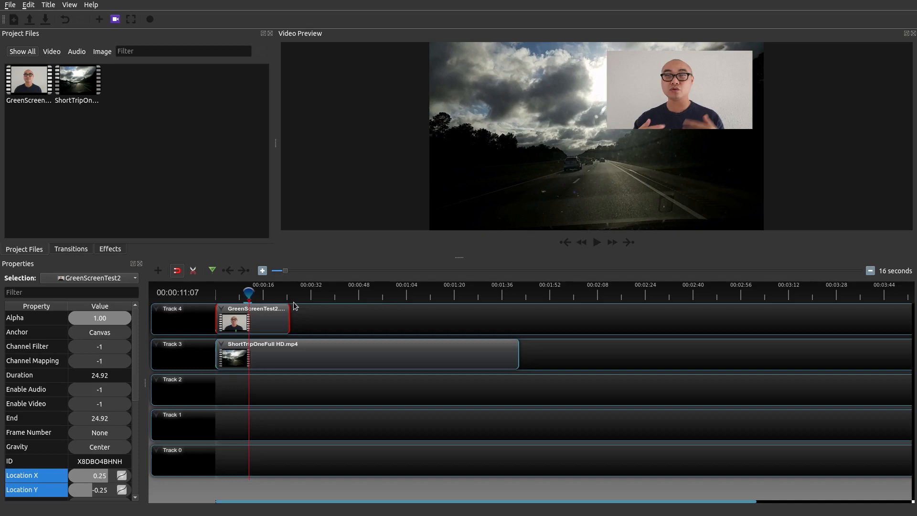
mouse_move(314, 305)
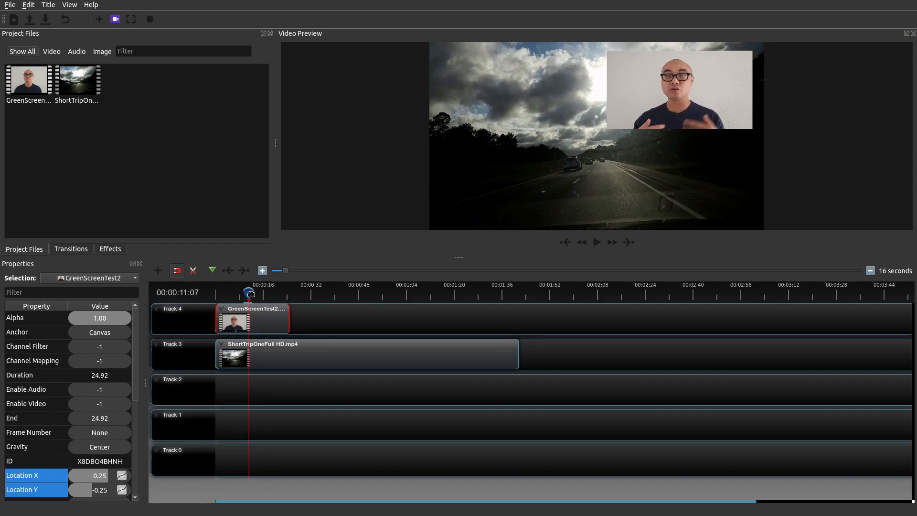
Replace the GreenScreenTest2 inset with a fresh copy on Track 4 at 0:00 and preview it full-frame
click(565, 242)
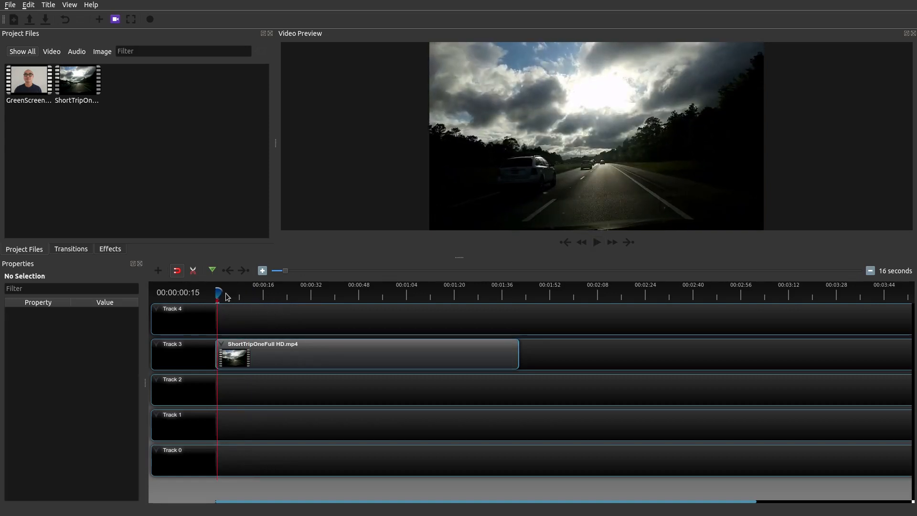
click(219, 293)
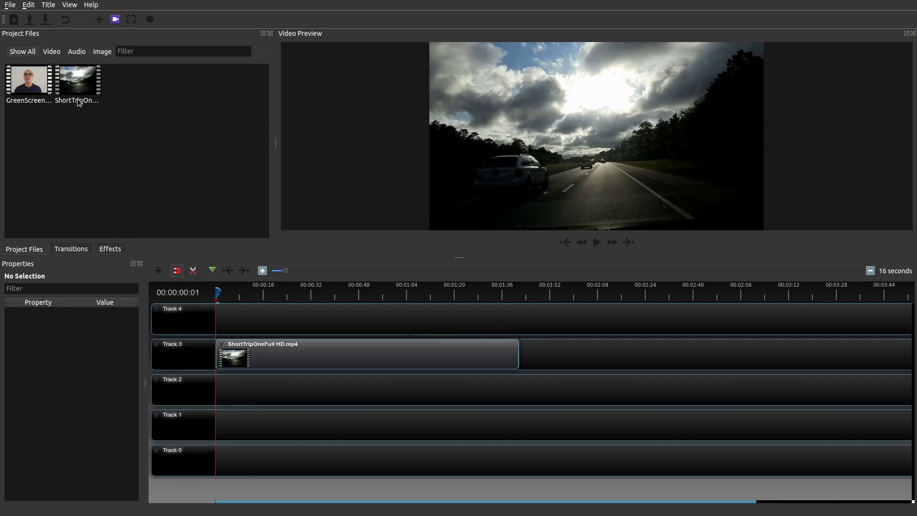
mouse_move(283, 361)
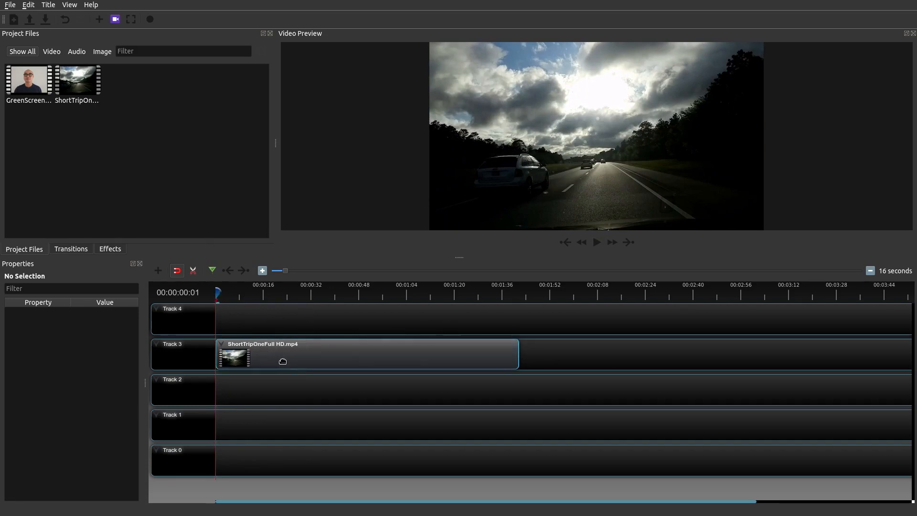
mouse_move(349, 375)
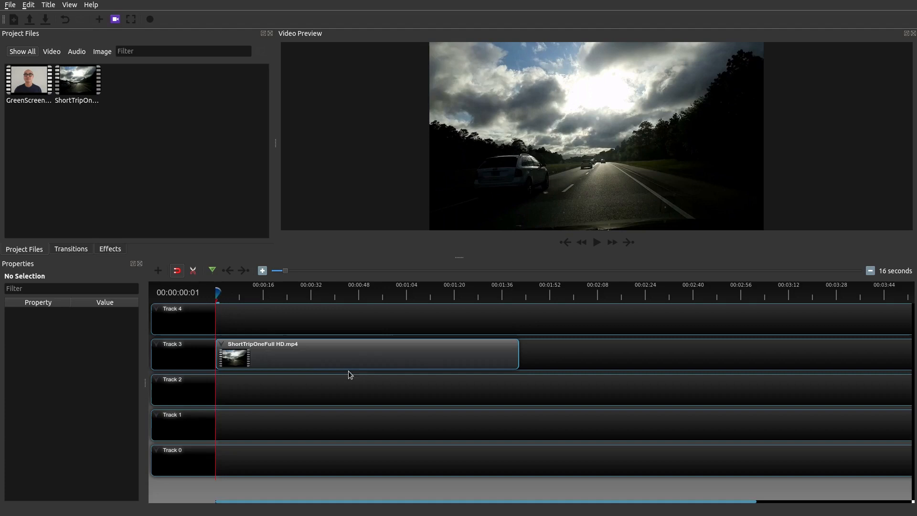
mouse_move(141, 177)
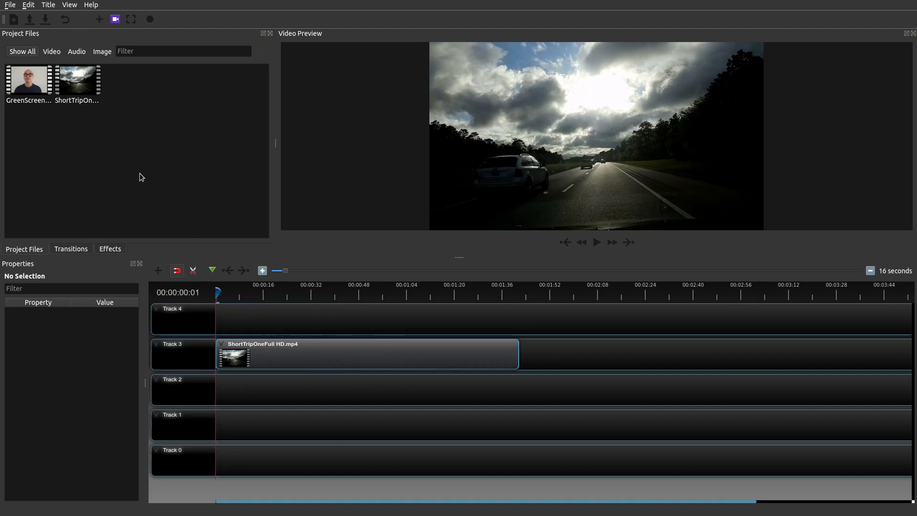
click(29, 79)
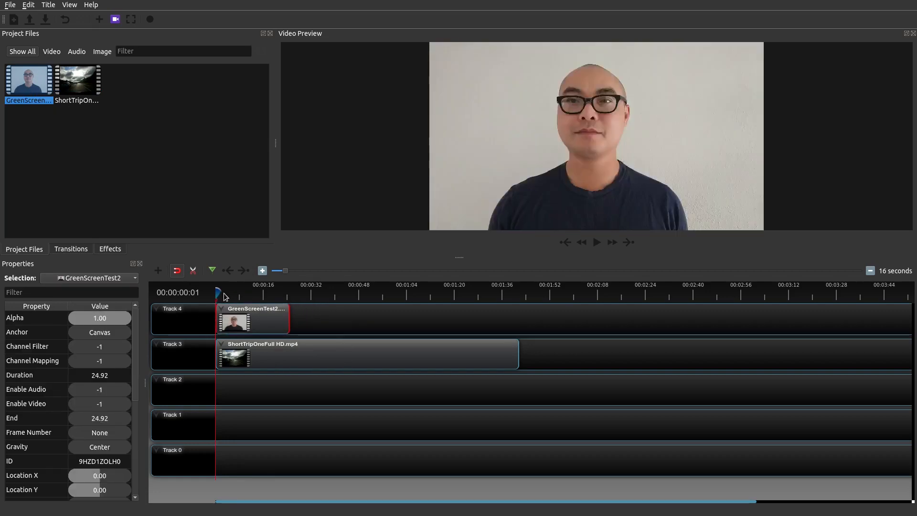
click(597, 241)
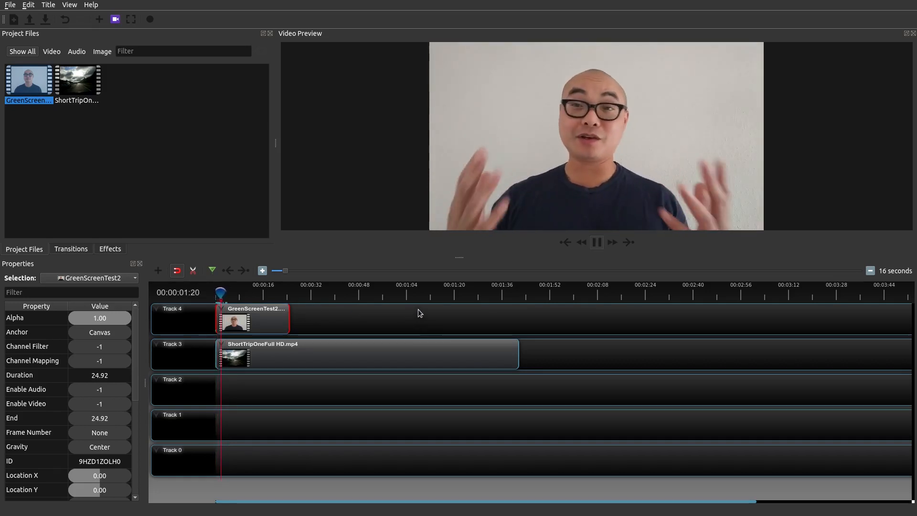
click(596, 242)
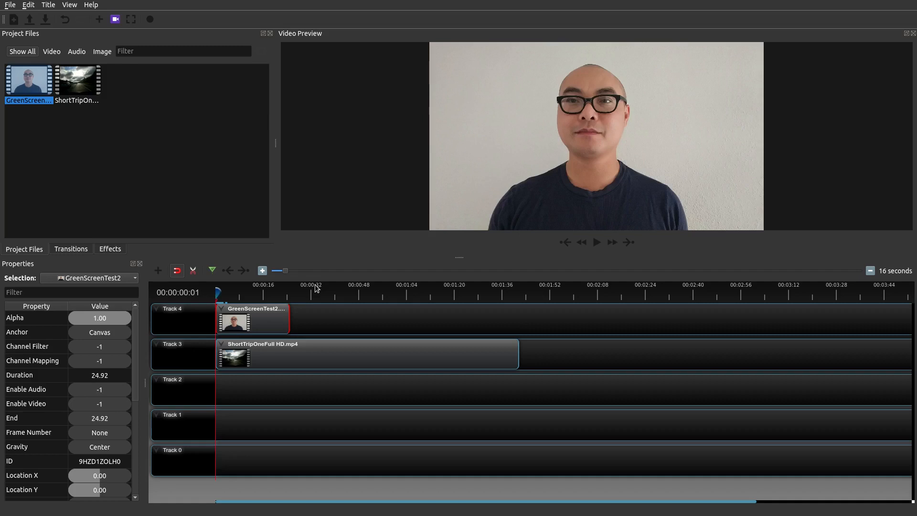
mouse_move(582, 169)
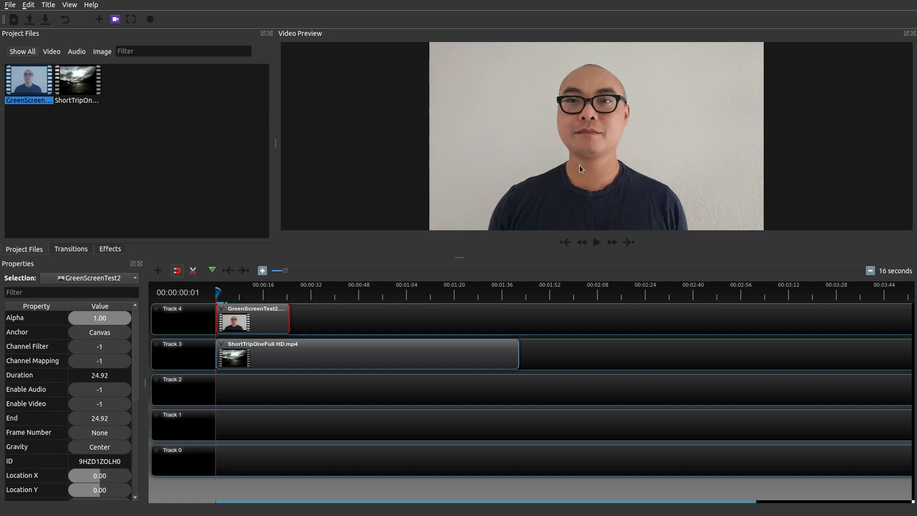
mouse_move(315, 317)
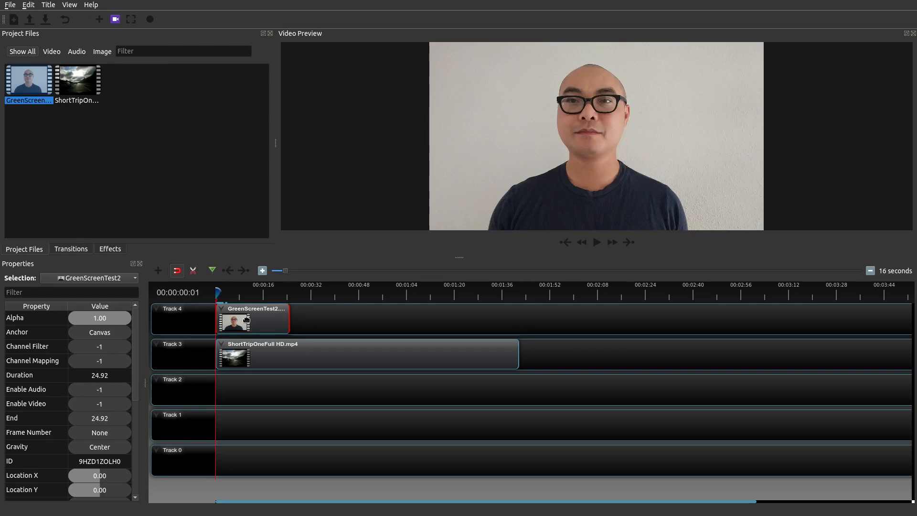
Apply the 1/4 Size - Top Right layout to GreenScreenTest2 and play back the inset
right_click(245, 321)
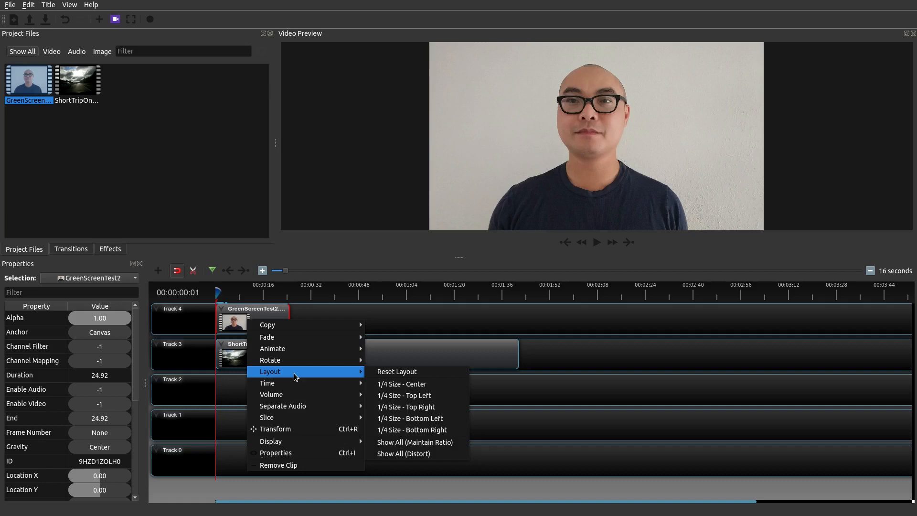
mouse_move(412, 429)
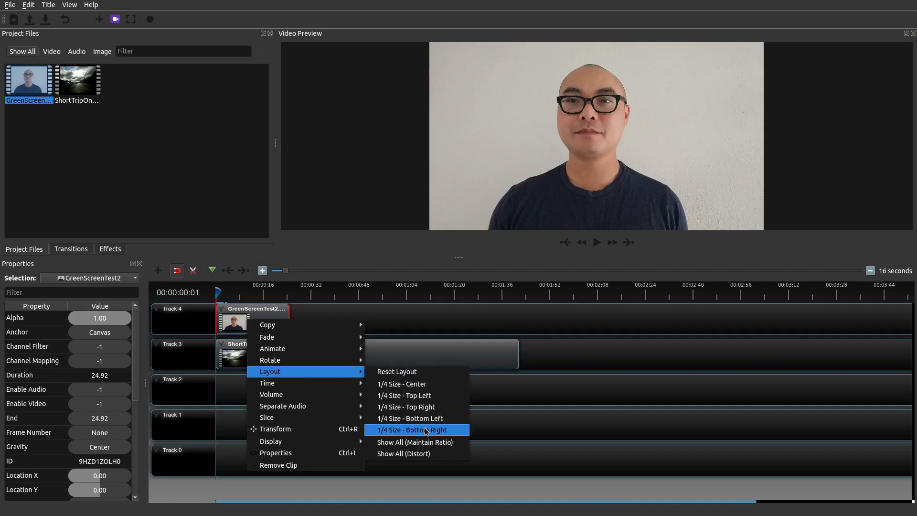
mouse_move(417, 418)
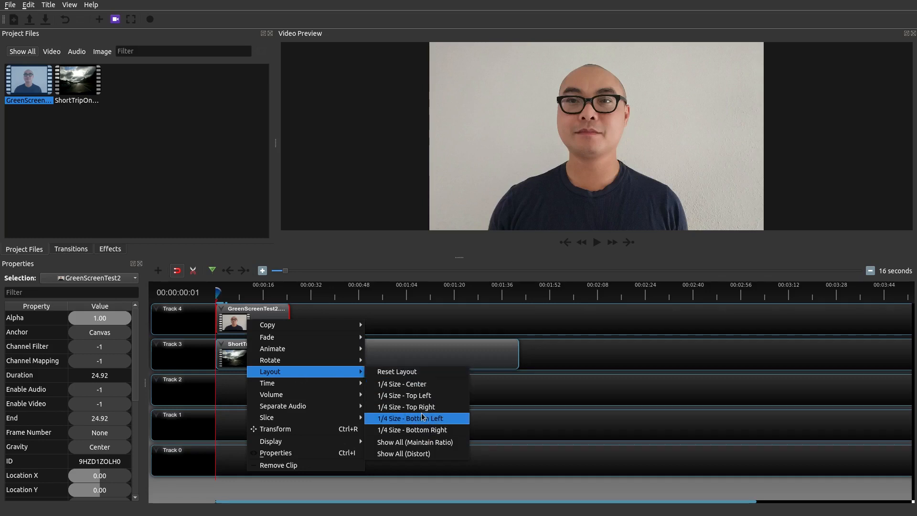
click(406, 407)
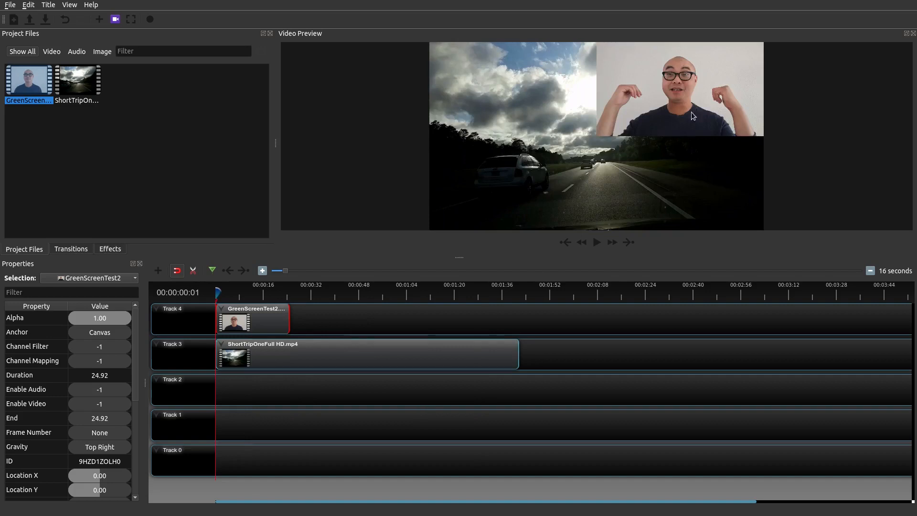
click(596, 242)
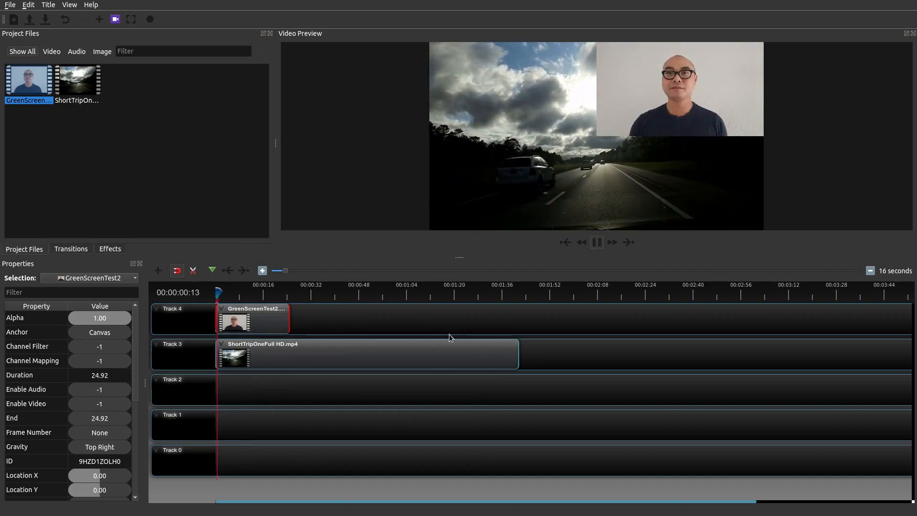
click(597, 241)
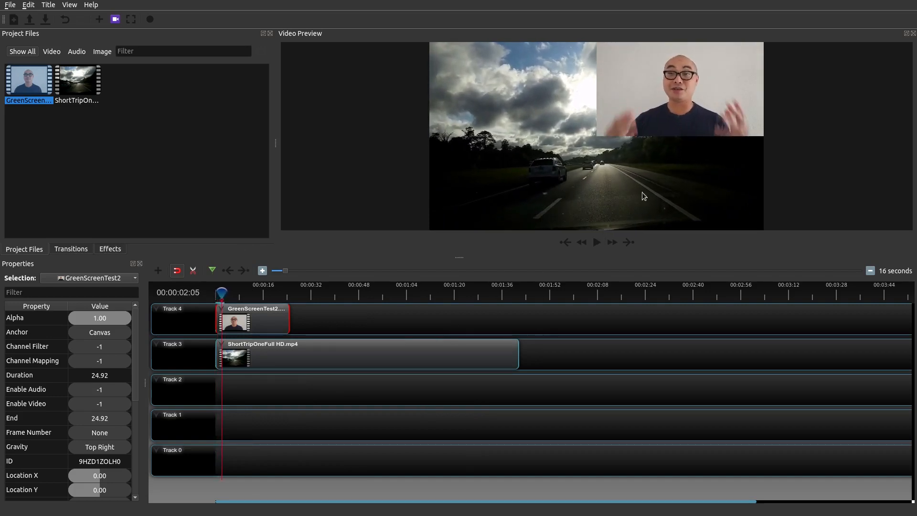
mouse_move(663, 121)
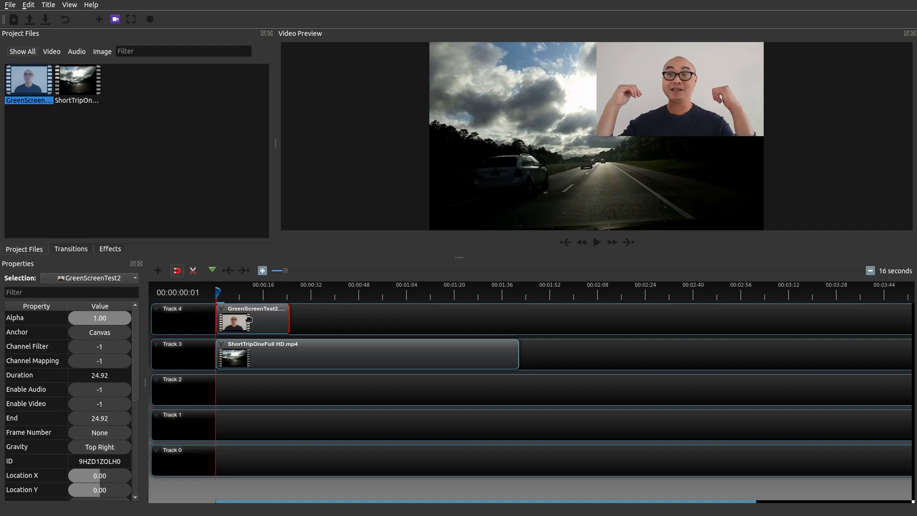
Stop playback and turn on Transform for GreenScreenTest2 to allow free resizing
click(596, 242)
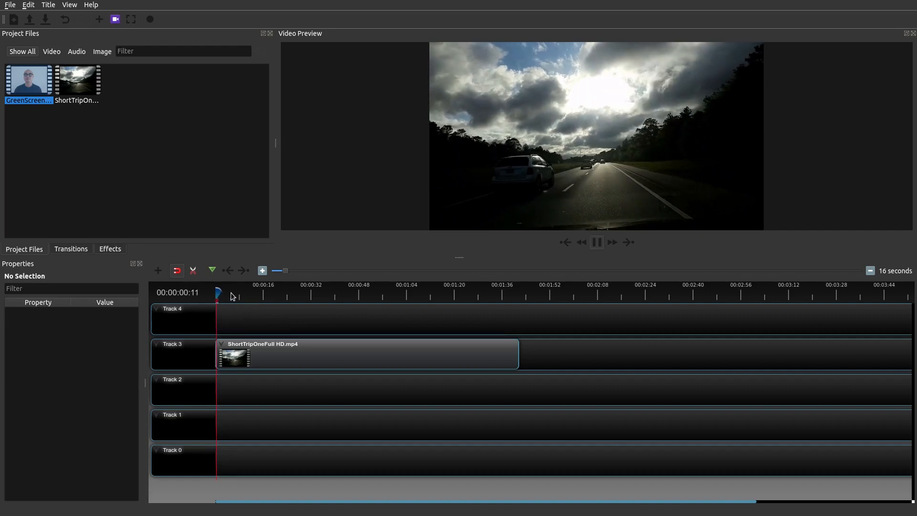
click(596, 242)
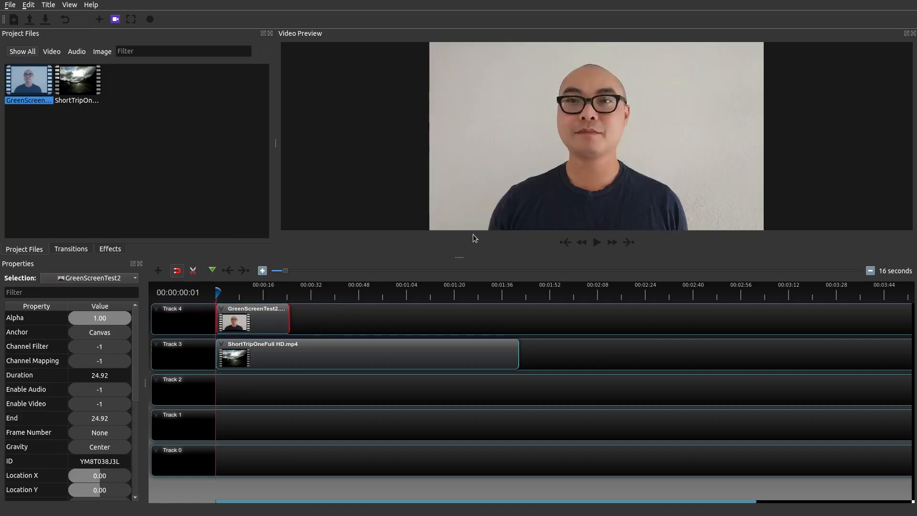
mouse_move(574, 176)
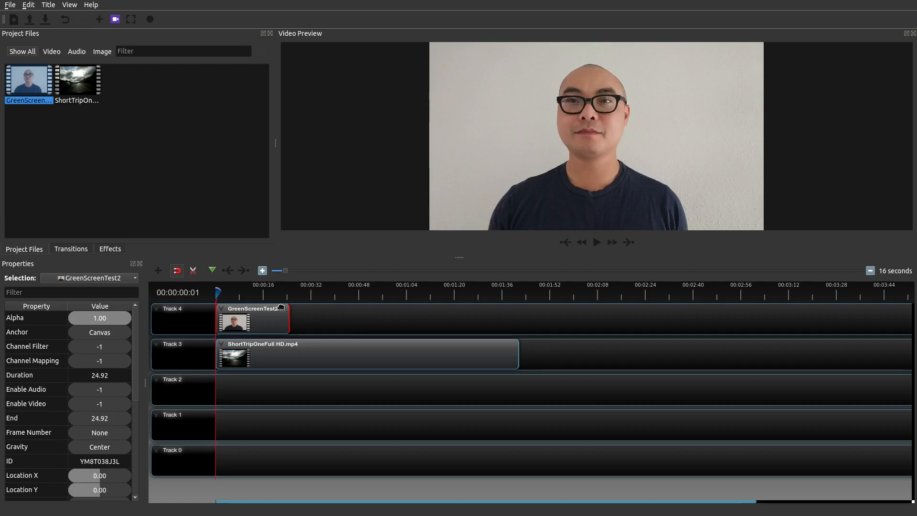
right_click(251, 319)
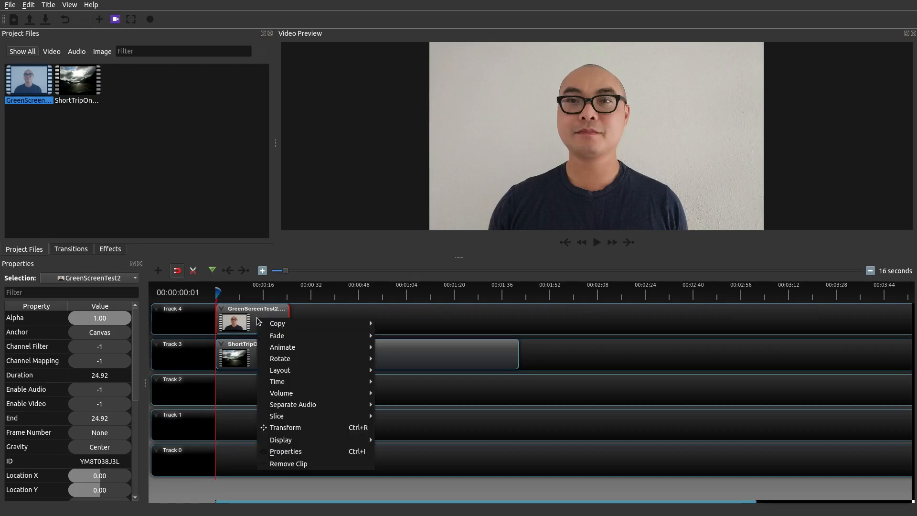
click(314, 432)
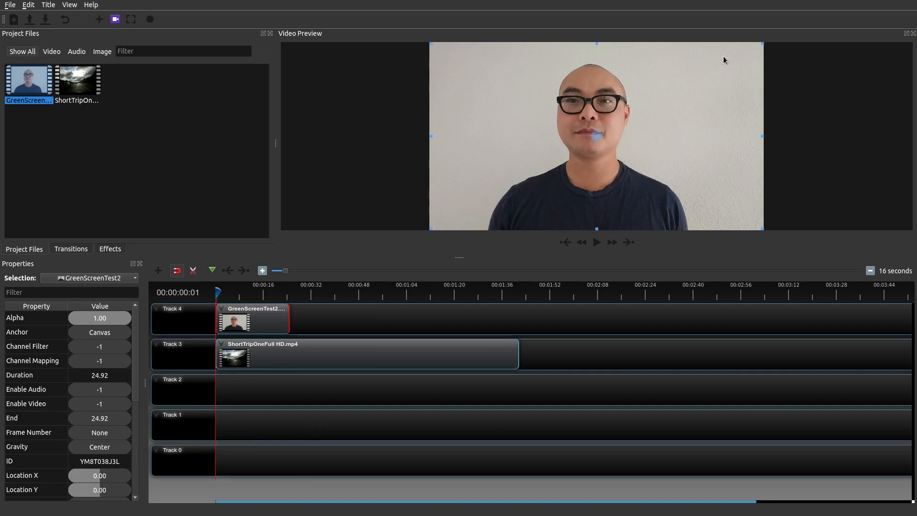
mouse_move(427, 231)
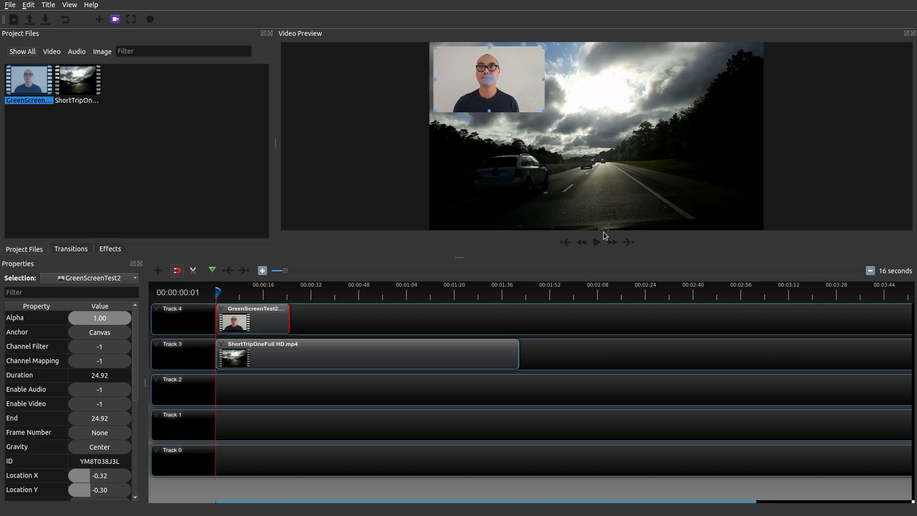
click(595, 242)
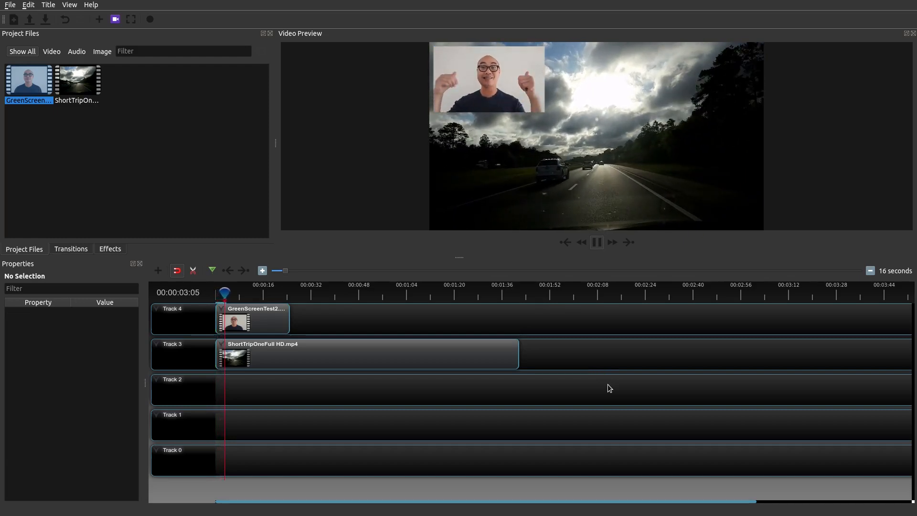
click(596, 242)
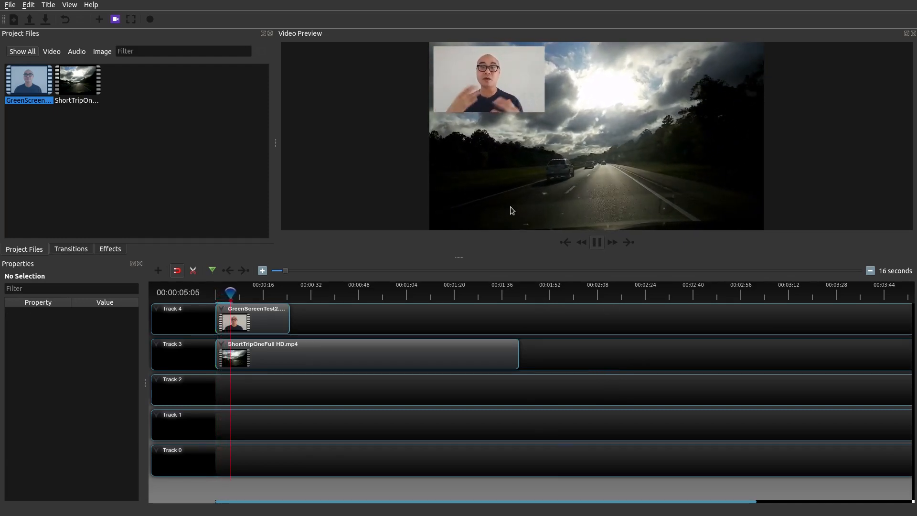
click(596, 242)
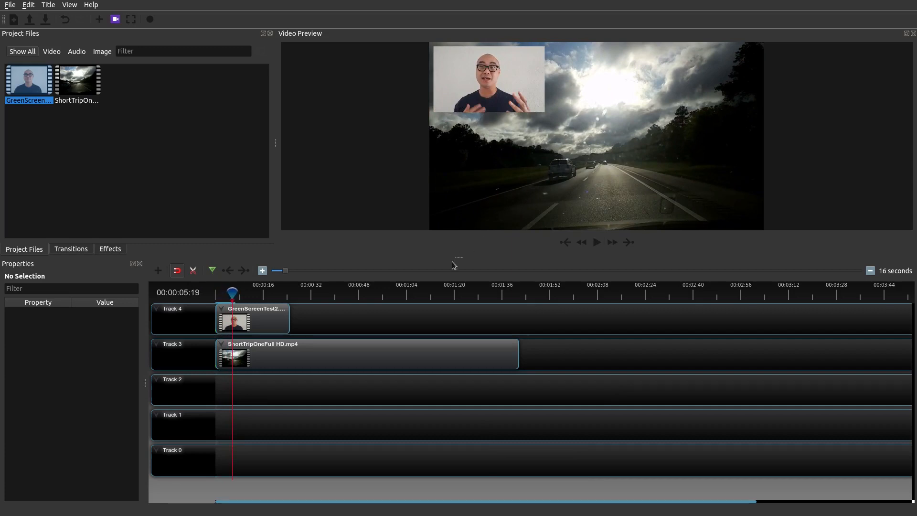
mouse_move(304, 337)
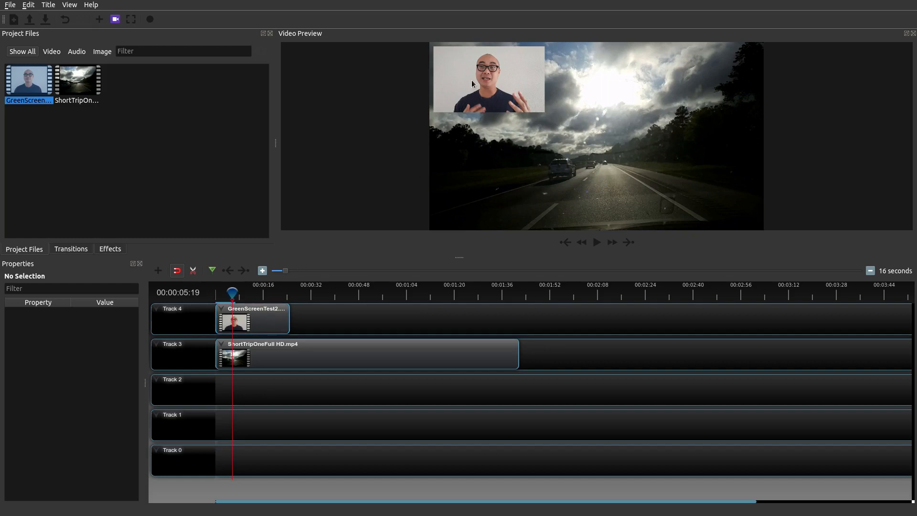
mouse_move(565, 242)
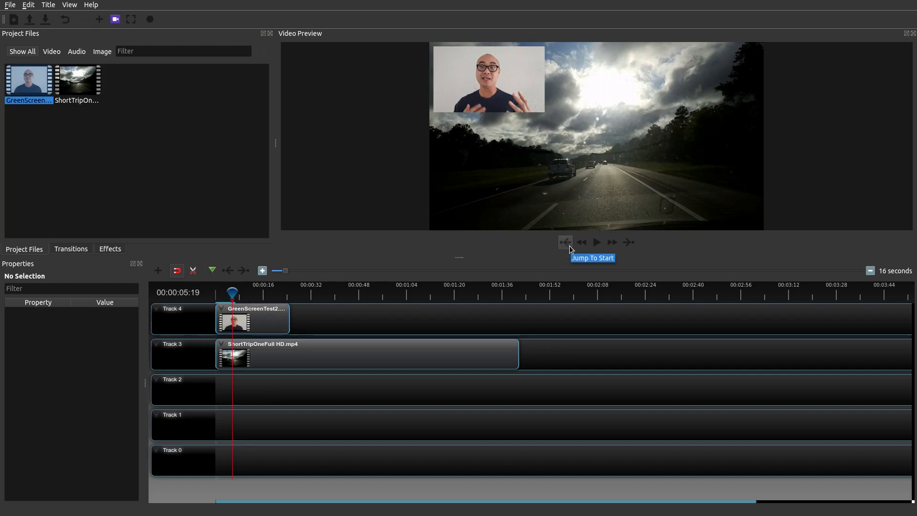
click(565, 241)
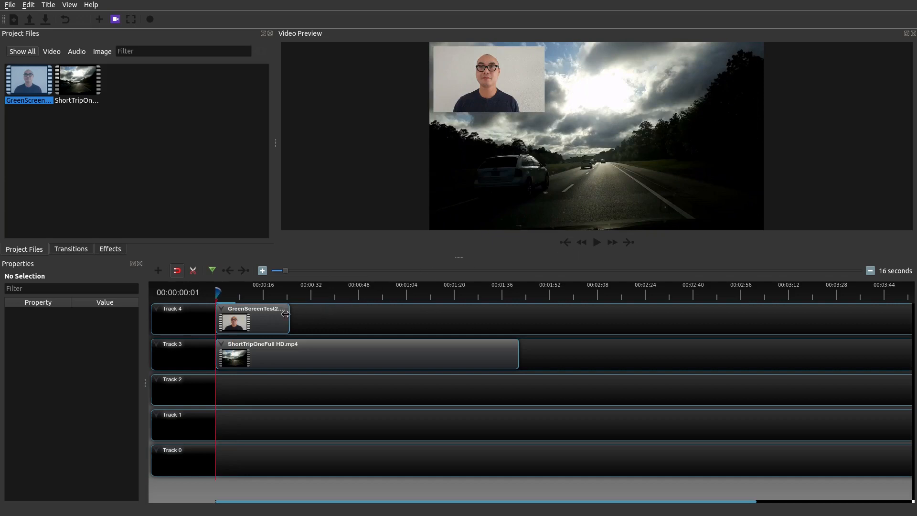
mouse_move(550, 149)
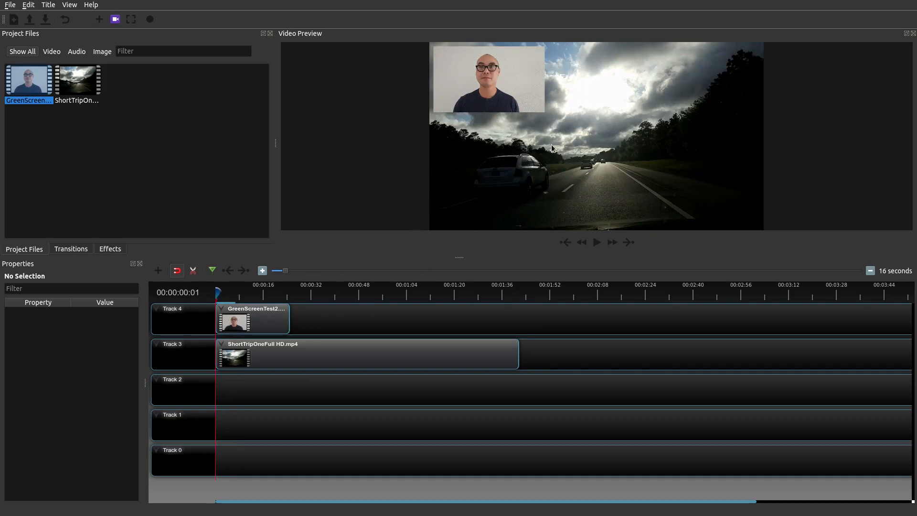
mouse_move(275, 305)
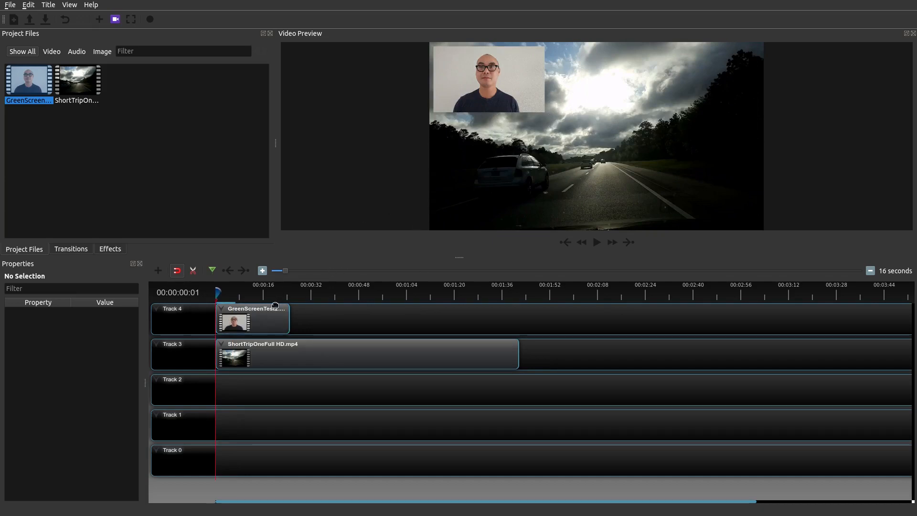
Select GreenScreenTest2 and set its Location X to 0.20 and Location Y to -0.17
click(253, 318)
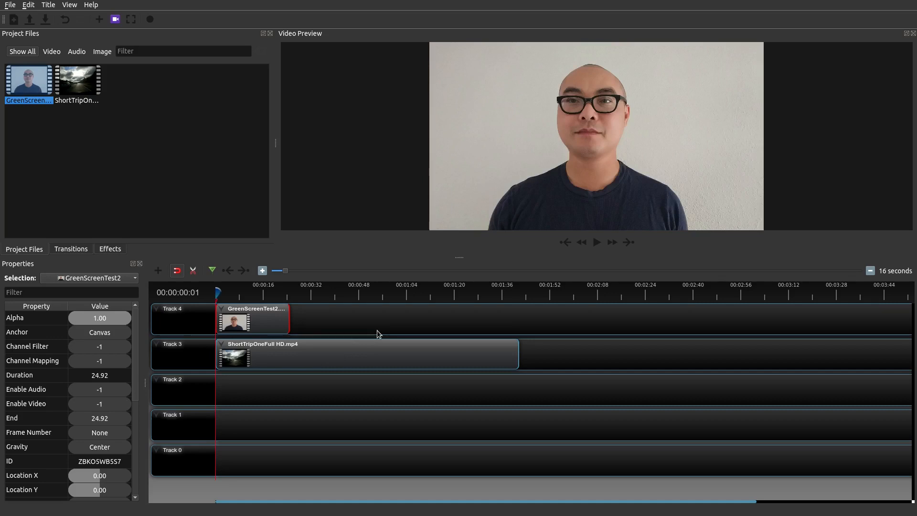
mouse_move(135, 331)
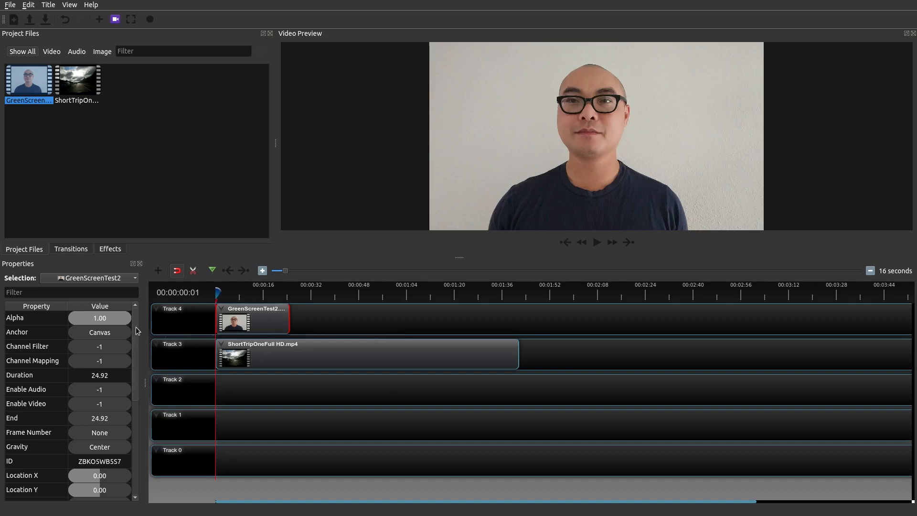
right_click(252, 318)
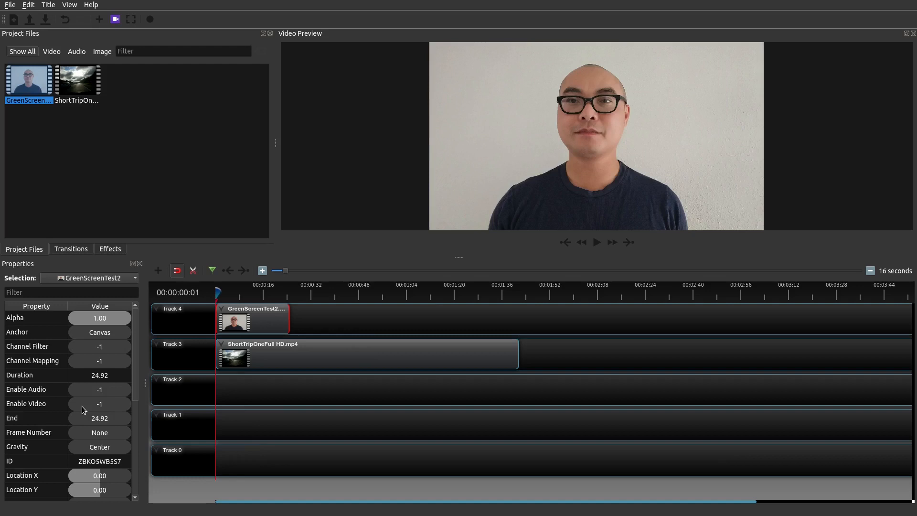
mouse_move(167, 419)
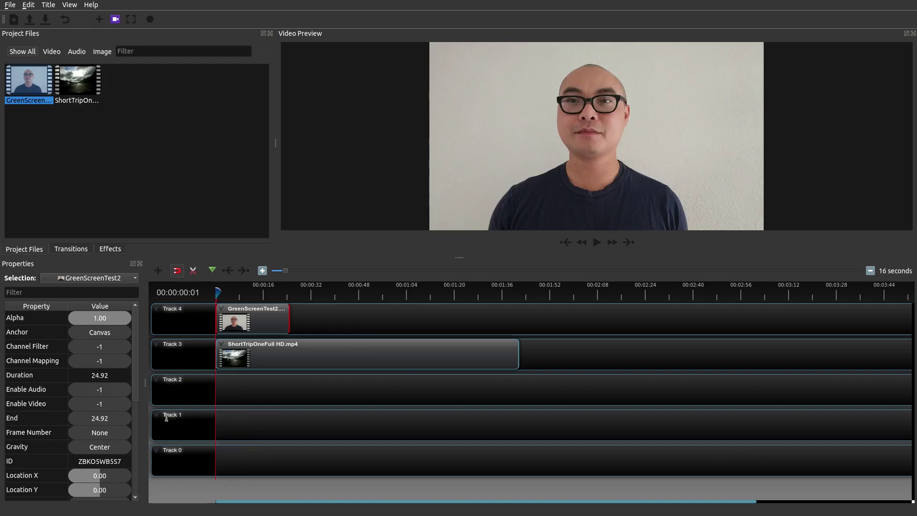
scroll(down, 3)
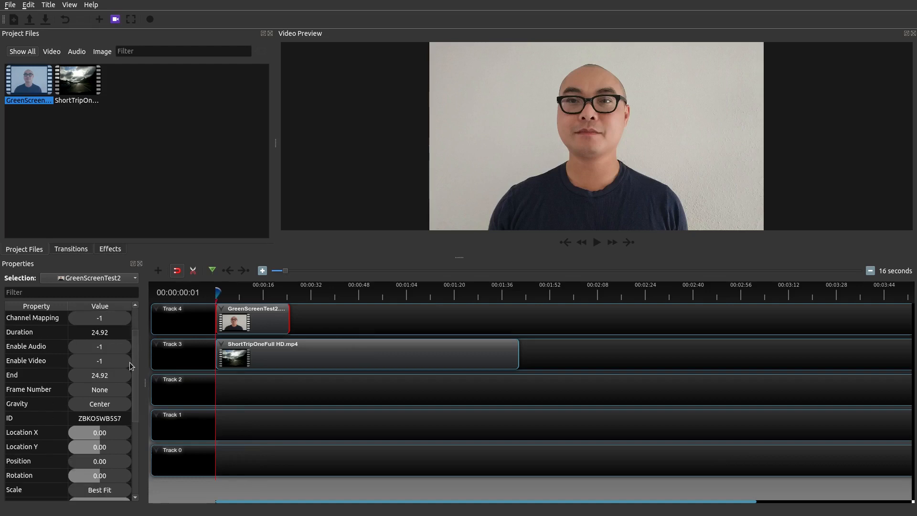
scroll(down, 3)
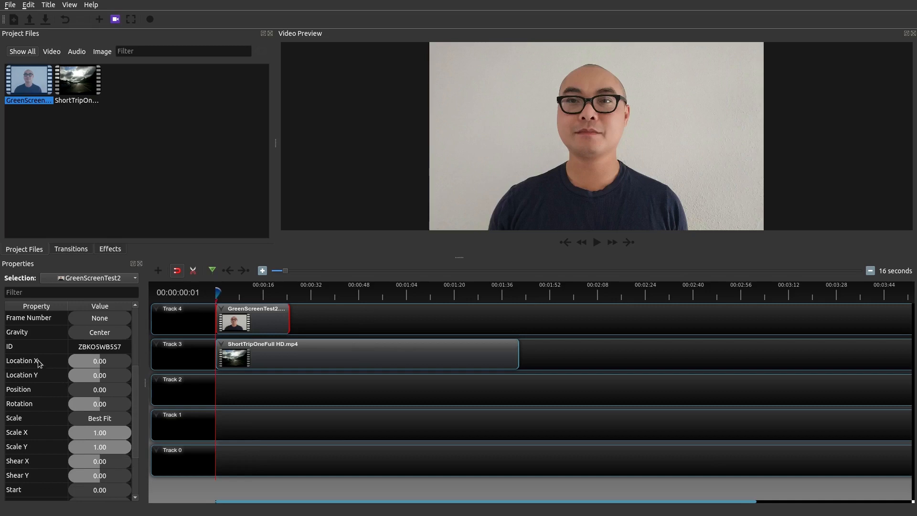
mouse_move(58, 380)
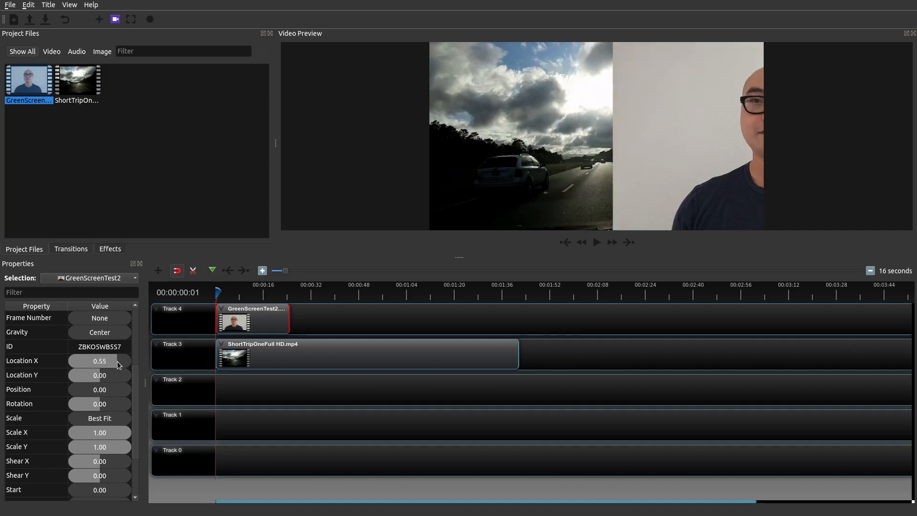
double_click(100, 375)
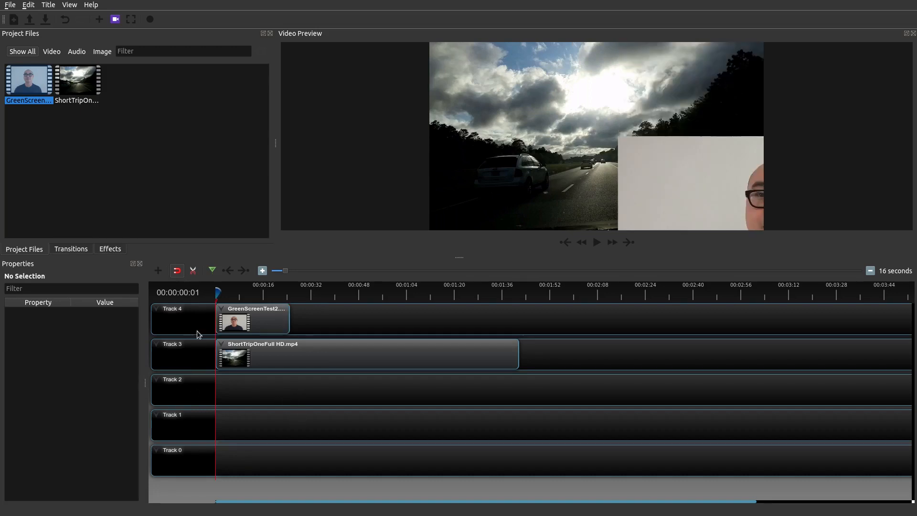
click(252, 318)
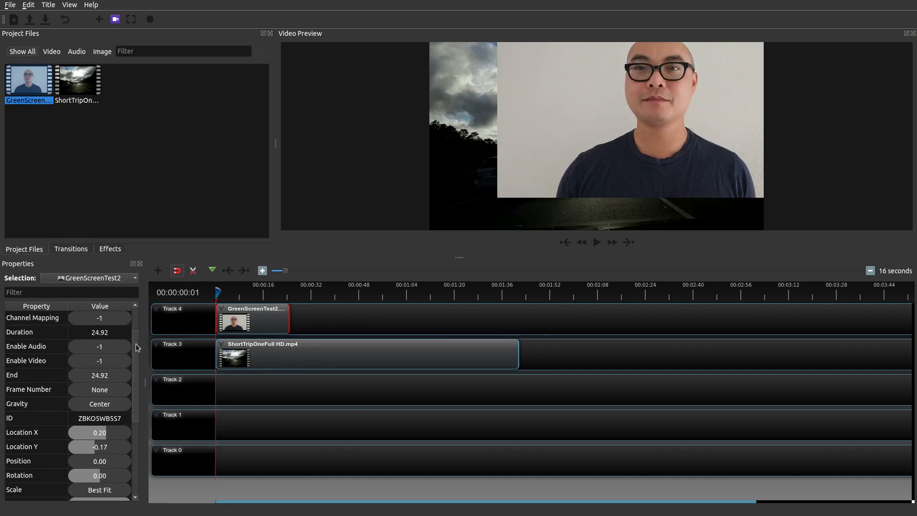
Set GreenScreenTest2's Scale X and Scale Y to 0.50 in Properties
scroll(down, 3)
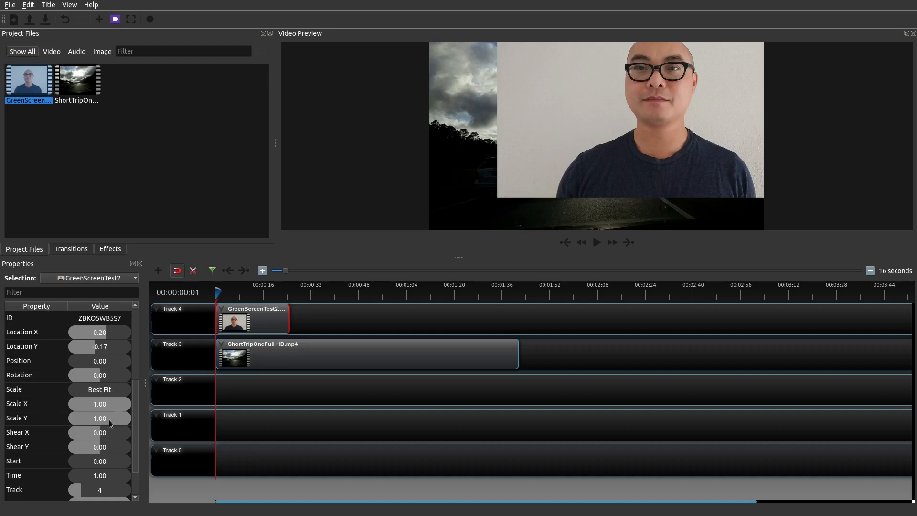
mouse_move(104, 411)
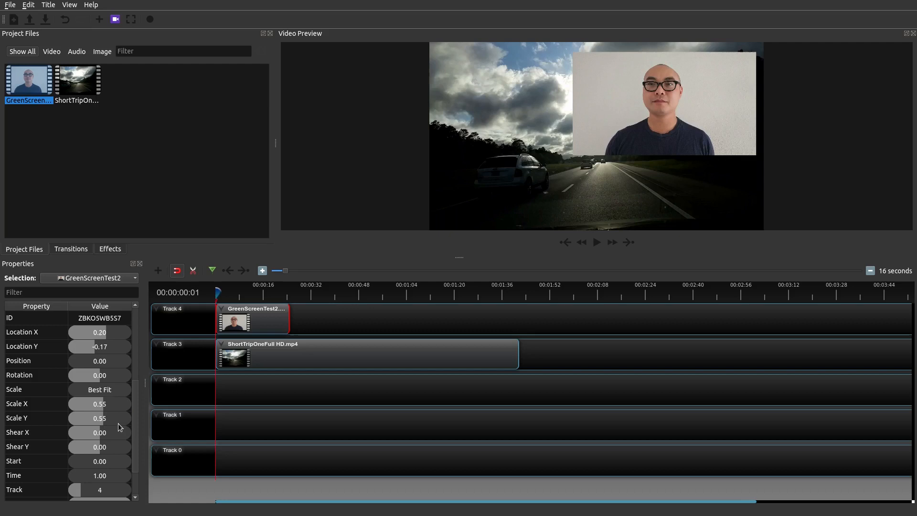
click(35, 403)
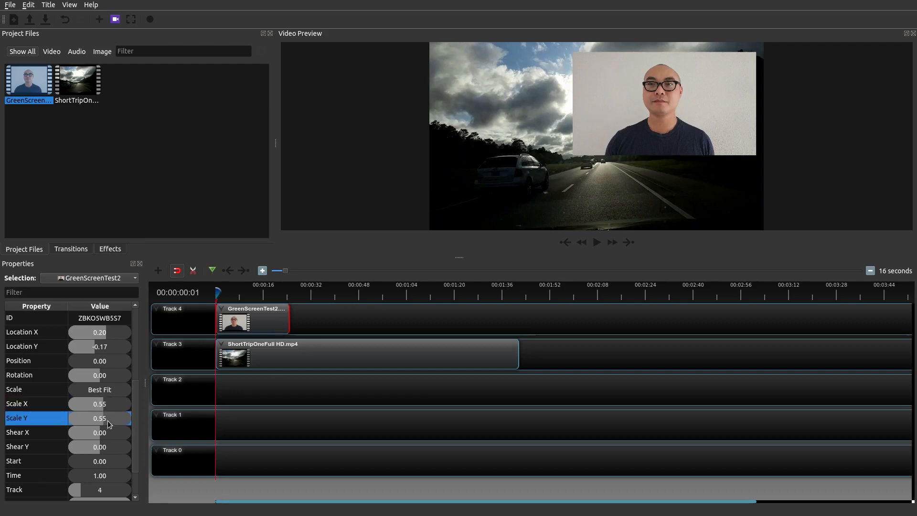
click(35, 403)
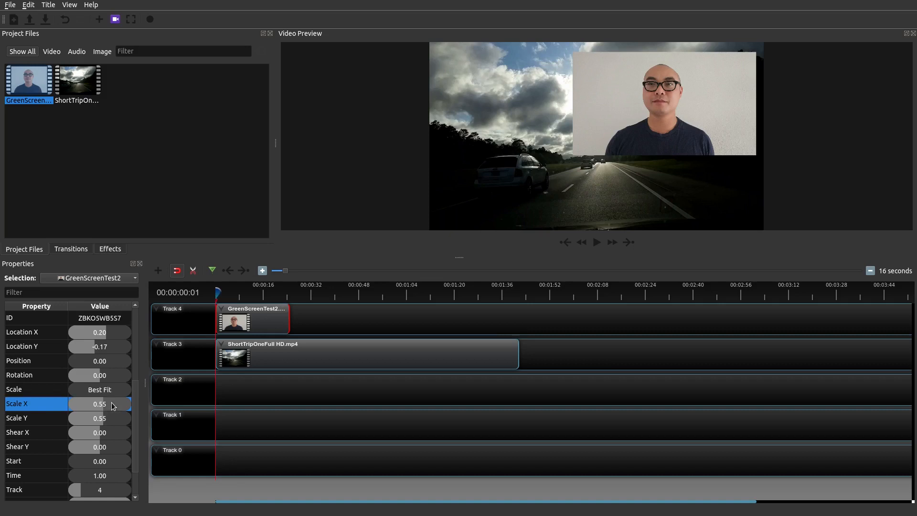
double_click(99, 403)
text(0.5)
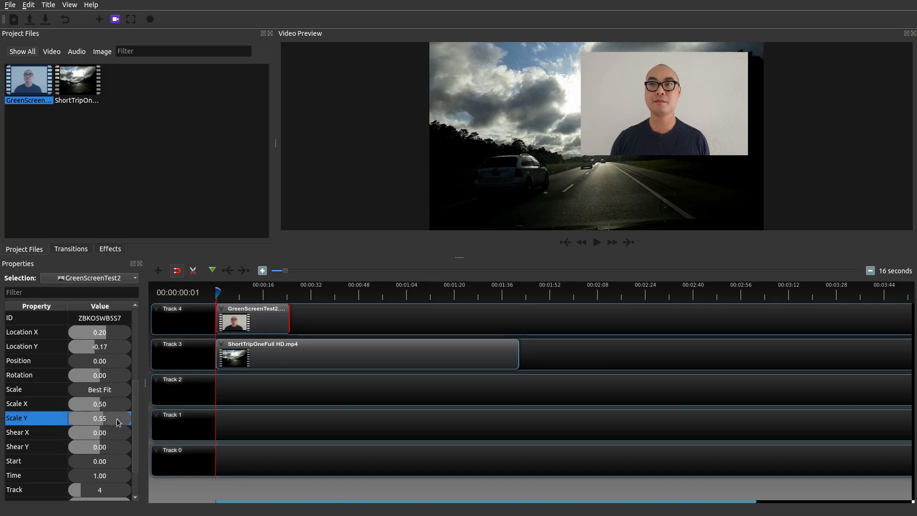
double_click(99, 418)
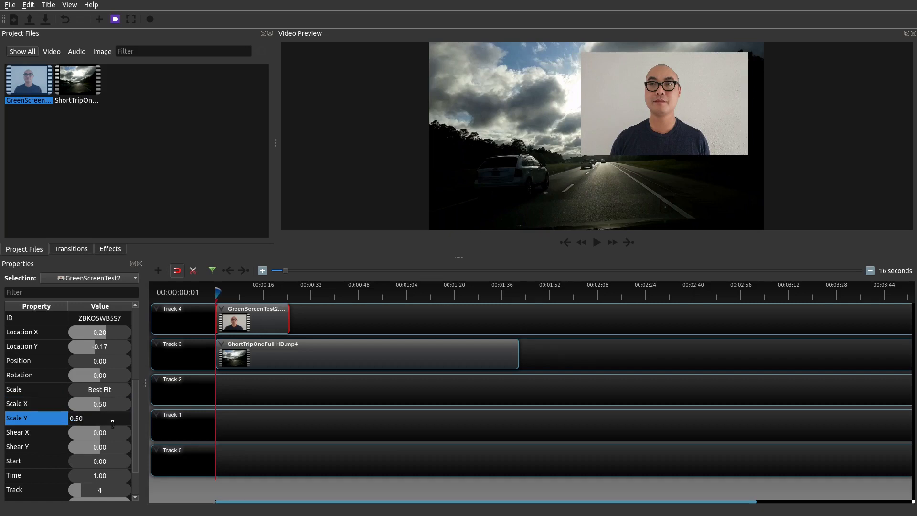
click(35, 433)
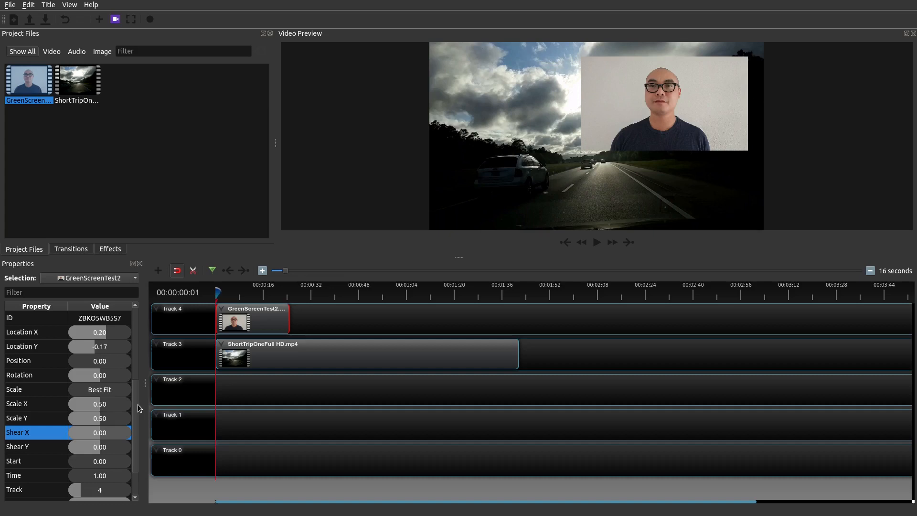
Set Scale X and Scale Y to 0.35 and check the smaller inset in the preview
scroll(up, 3)
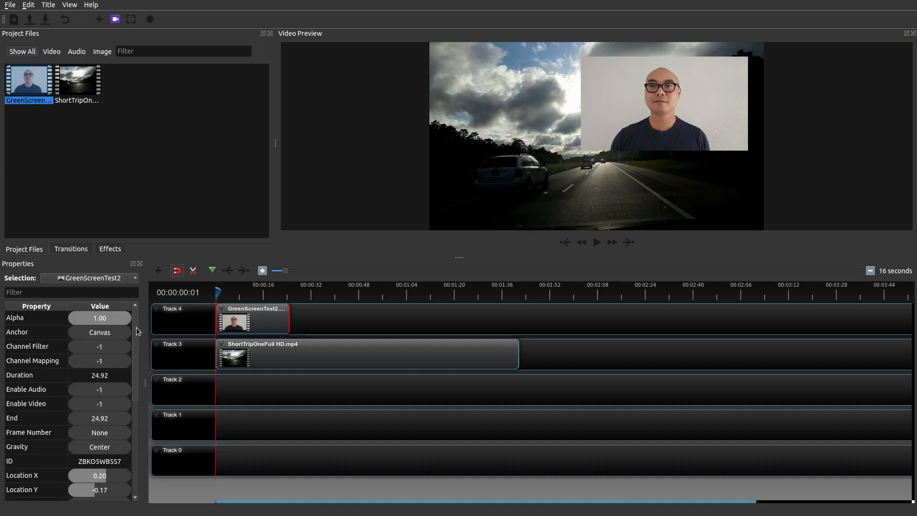
scroll(down, 3)
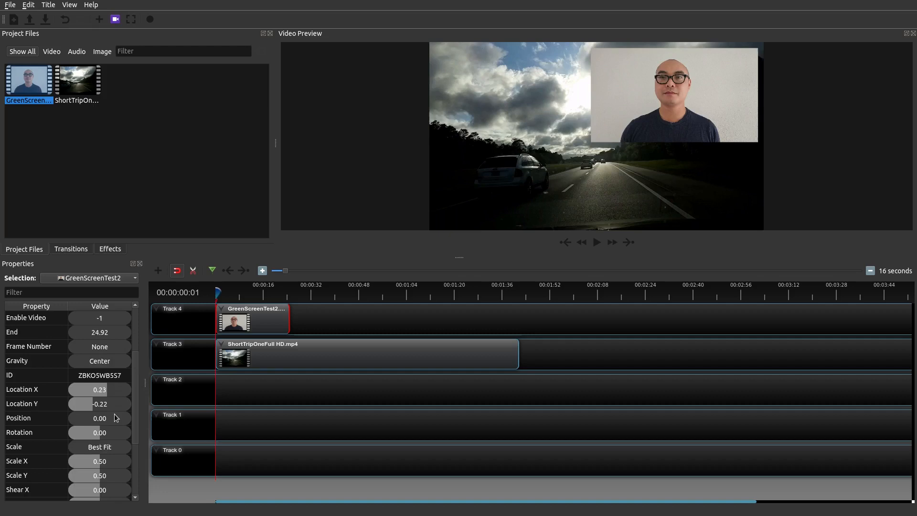
scroll(down, 3)
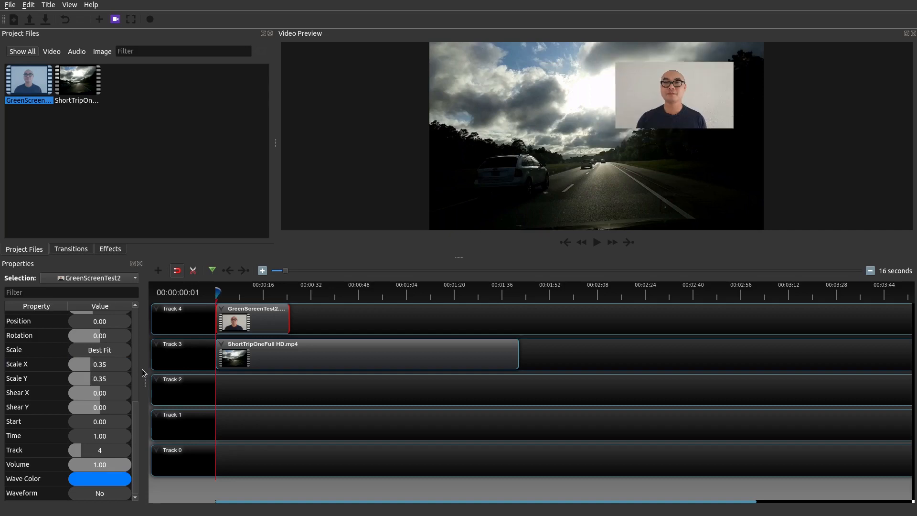
mouse_move(370, 310)
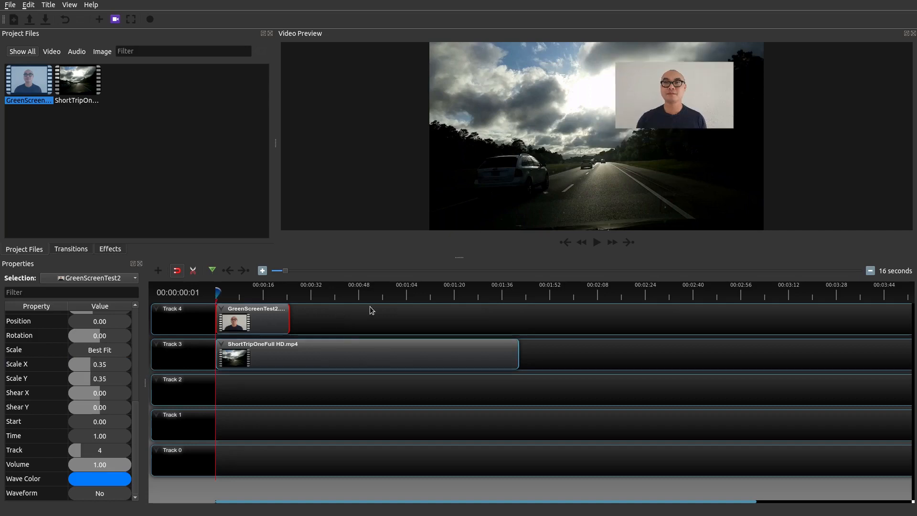
mouse_move(288, 374)
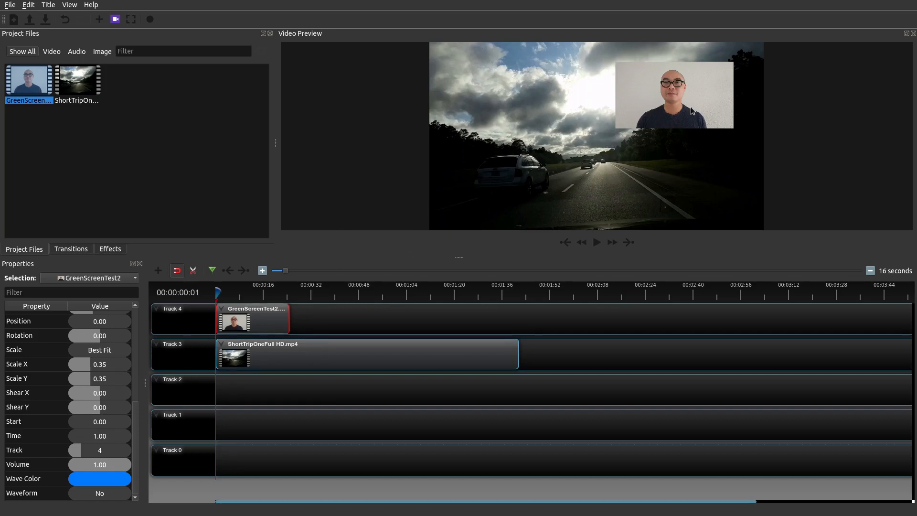
mouse_move(661, 97)
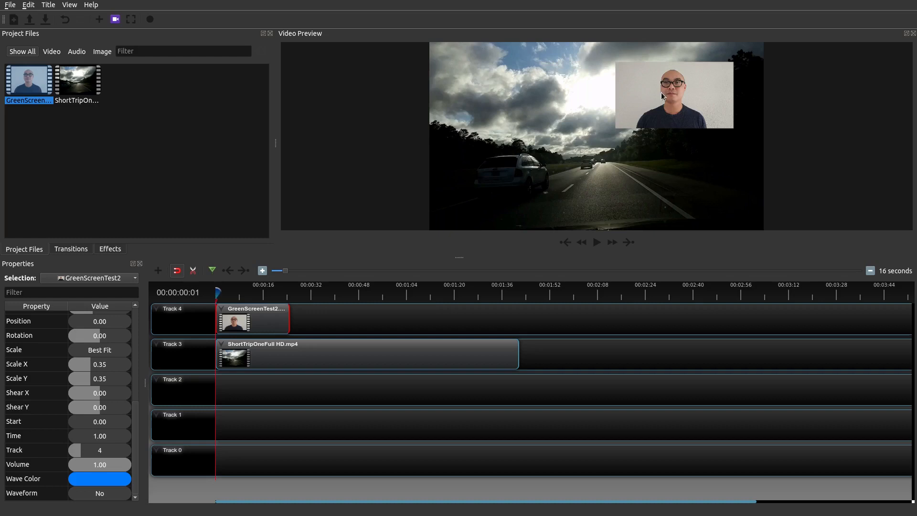
mouse_move(135, 414)
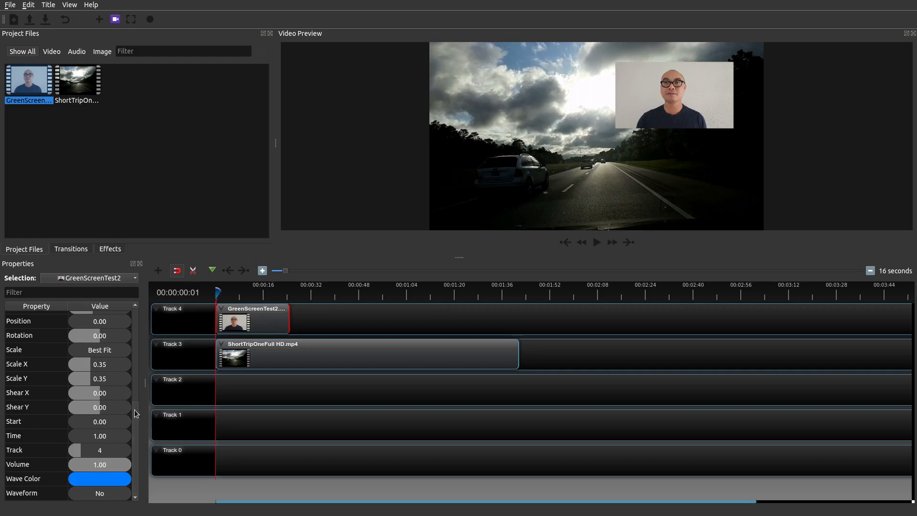
mouse_move(136, 439)
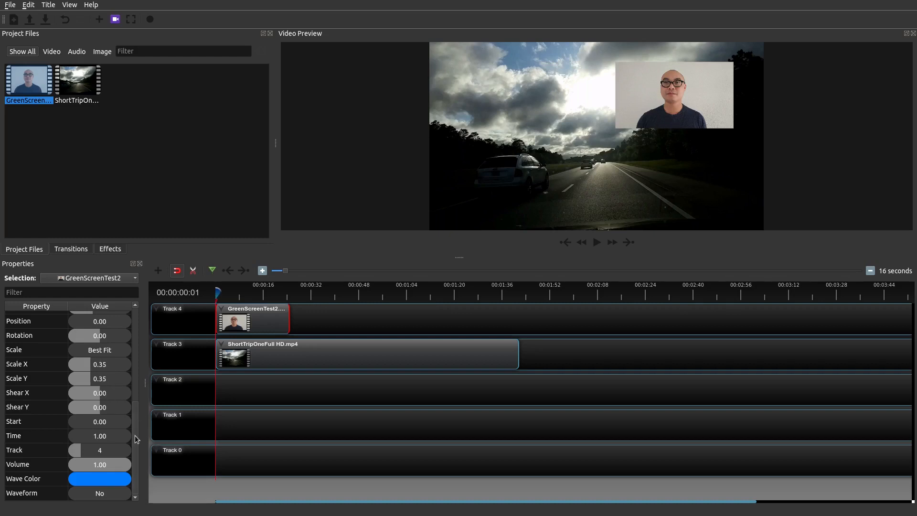
scroll(up, 3)
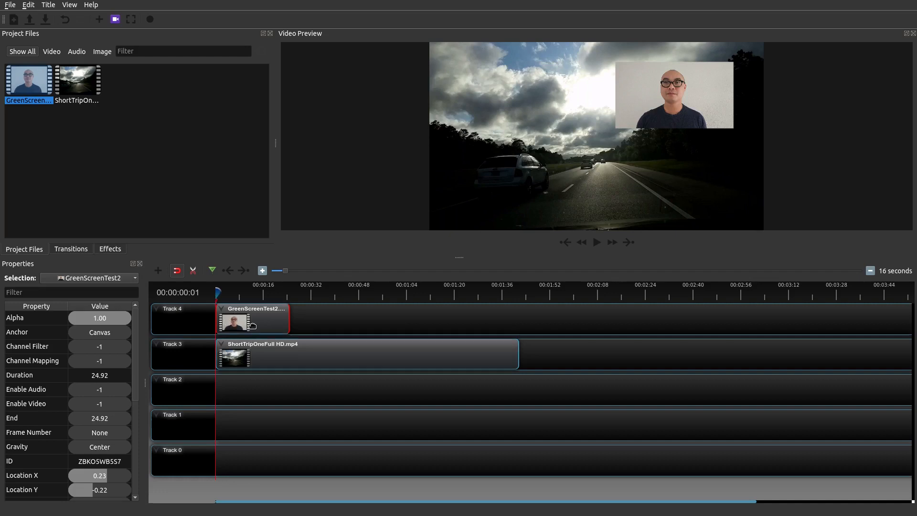
mouse_move(254, 324)
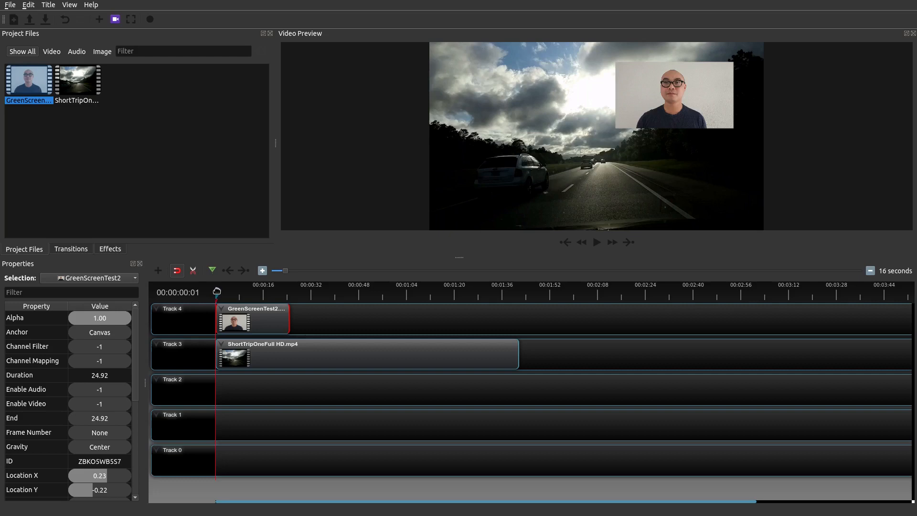
mouse_move(565, 241)
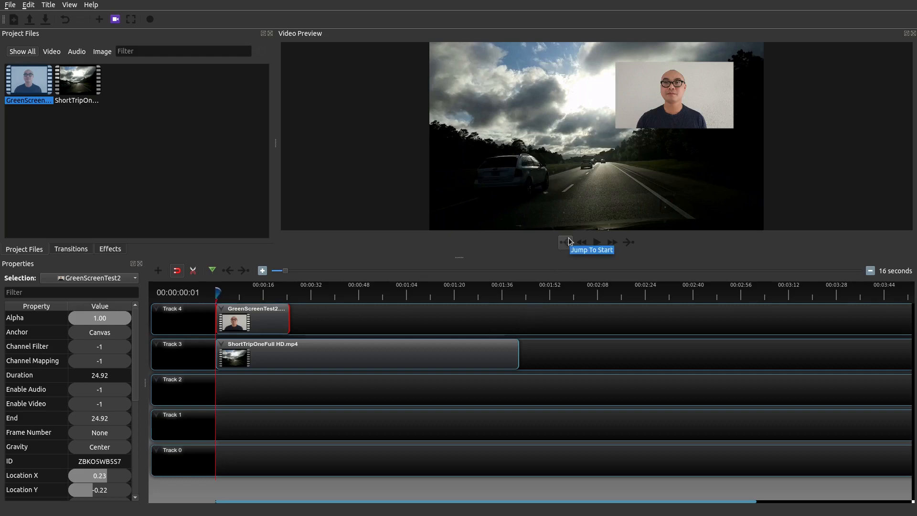
mouse_move(485, 278)
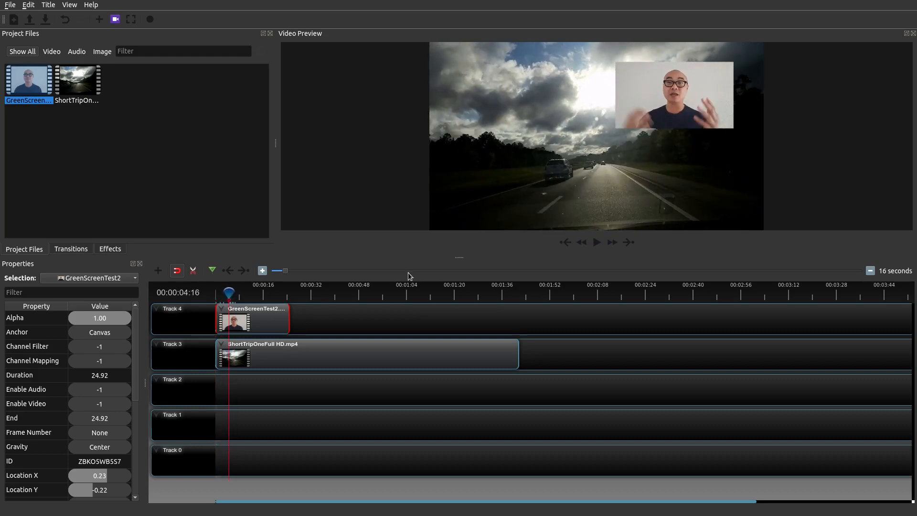
mouse_move(610, 145)
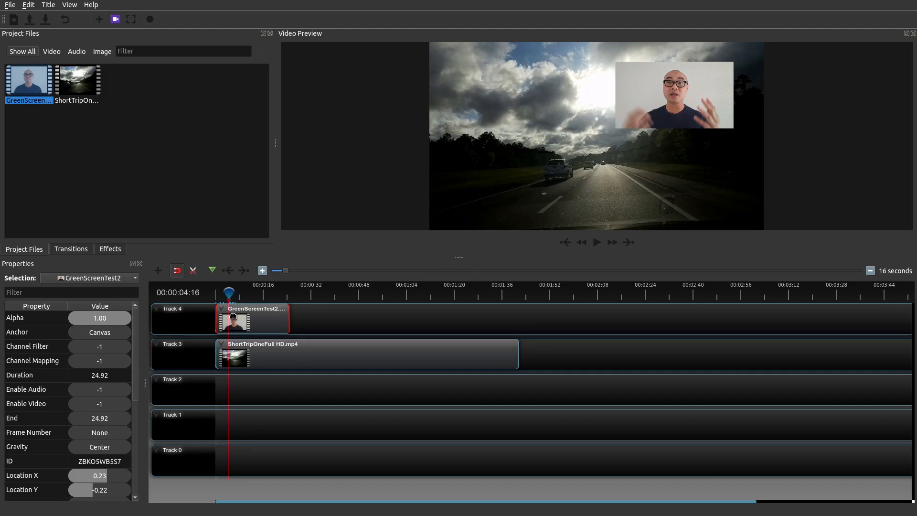
Open the context menu for the GreenScreenTest2 clip on Track 4
right_click(231, 316)
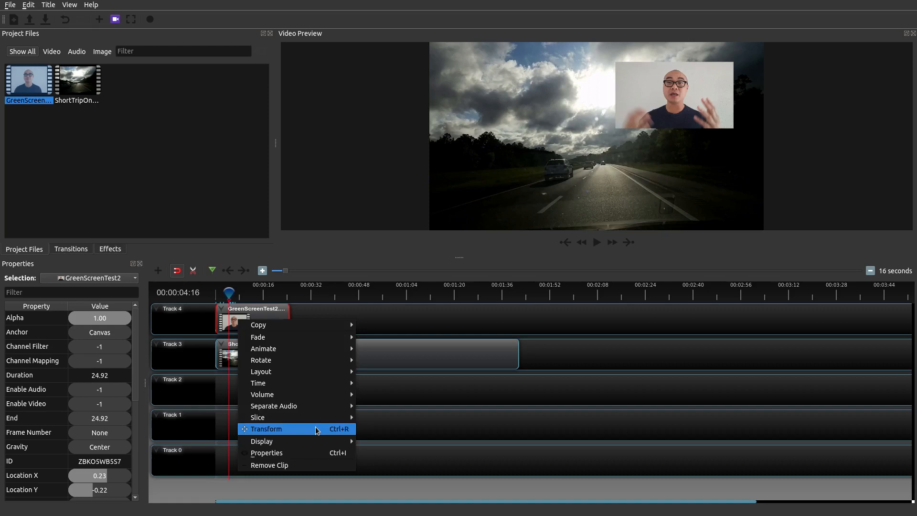
Transform the inset with Location keyframes so it grows toward the centre, then play it back
click(266, 429)
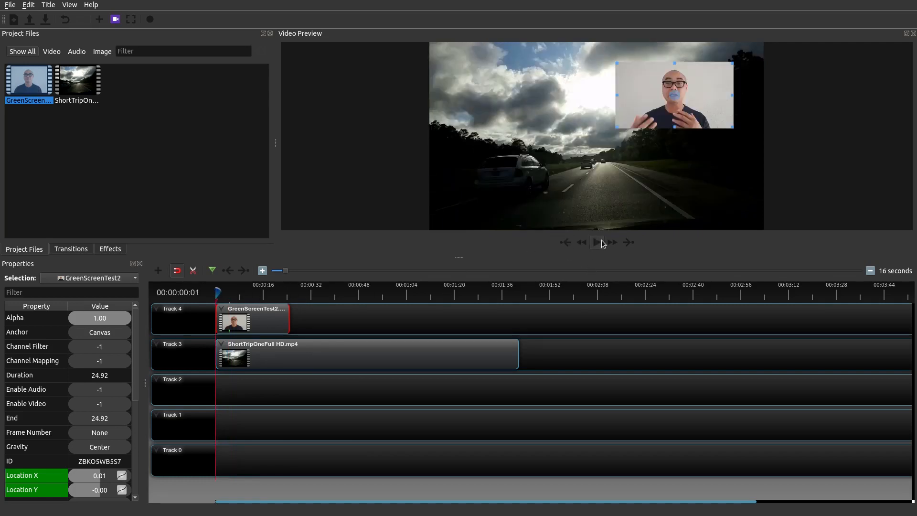
click(596, 242)
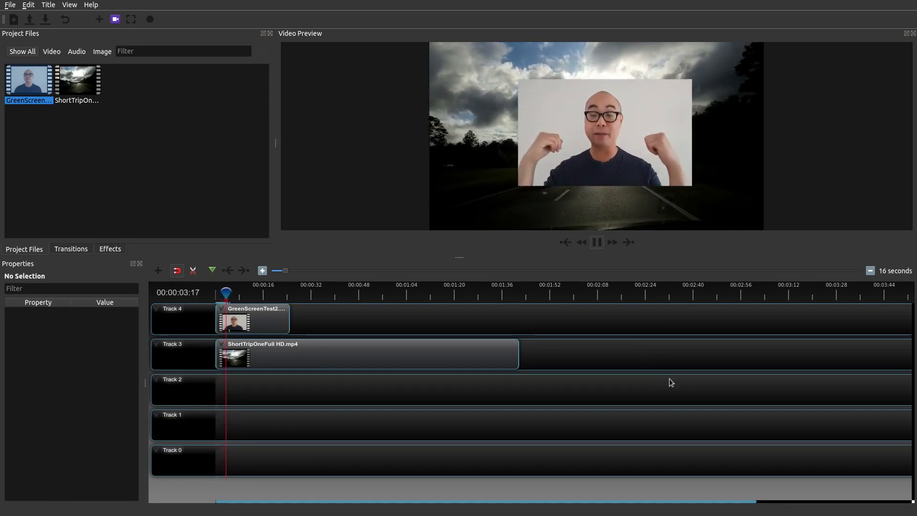
click(596, 242)
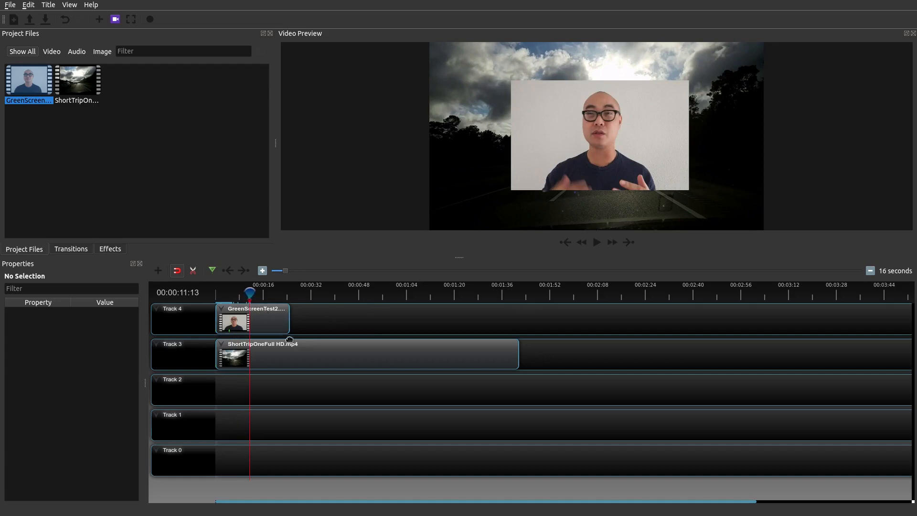
right_click(234, 318)
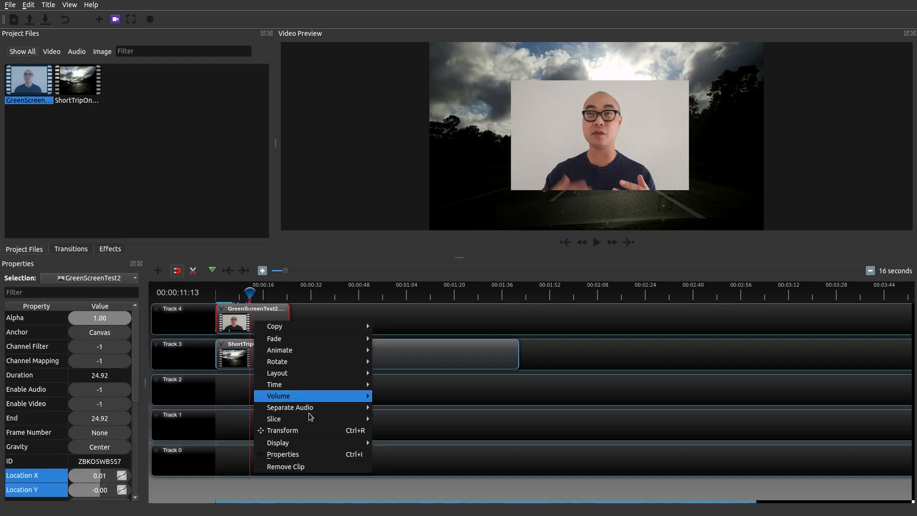
mouse_move(274, 418)
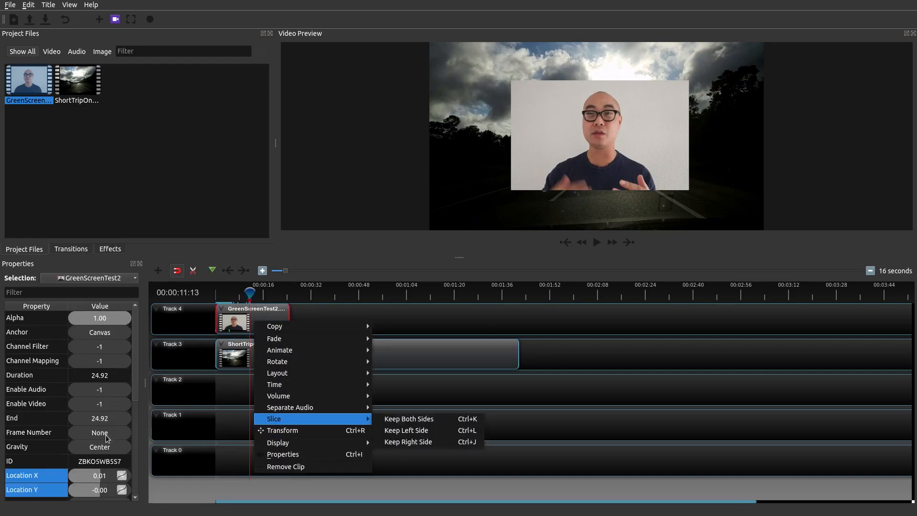
mouse_move(431, 422)
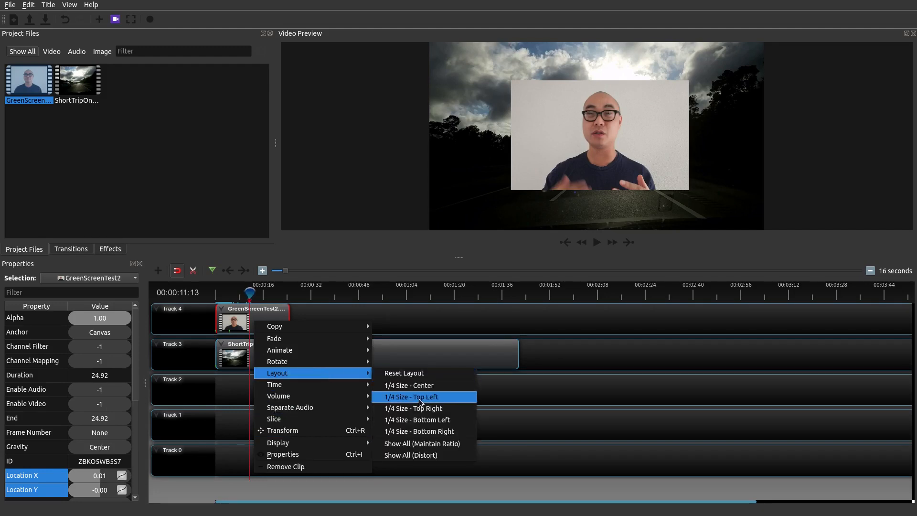
Snap GreenScreenTest2 to the 1/4 Size - Top Left layout
click(411, 396)
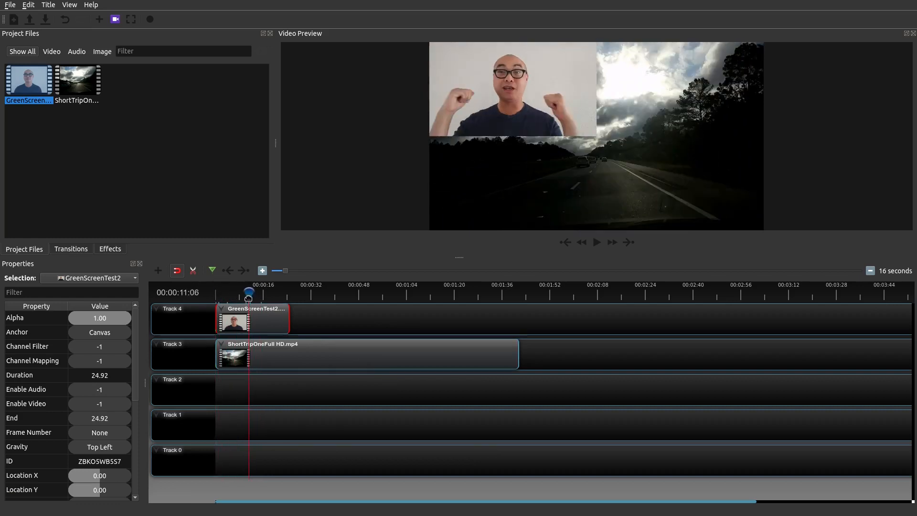
right_click(234, 320)
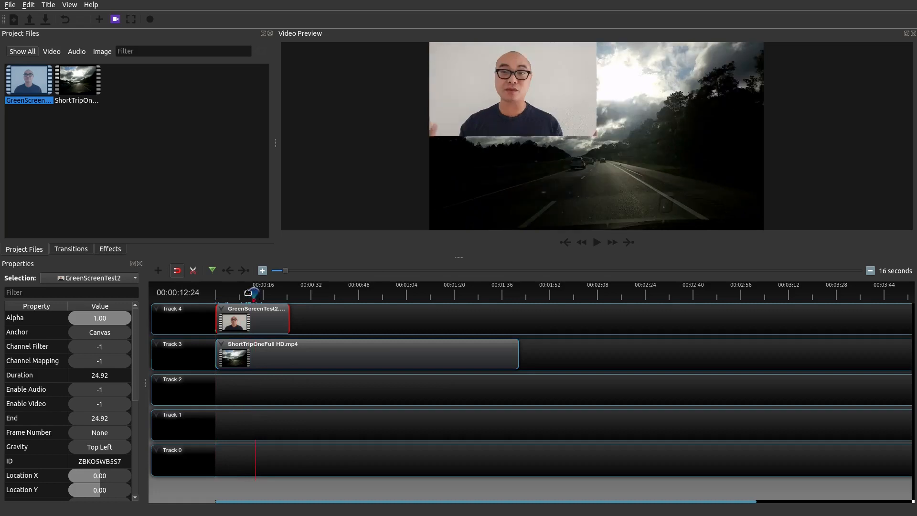
Reset the talking-head clip's layout so it fills the whole frame again
right_click(252, 320)
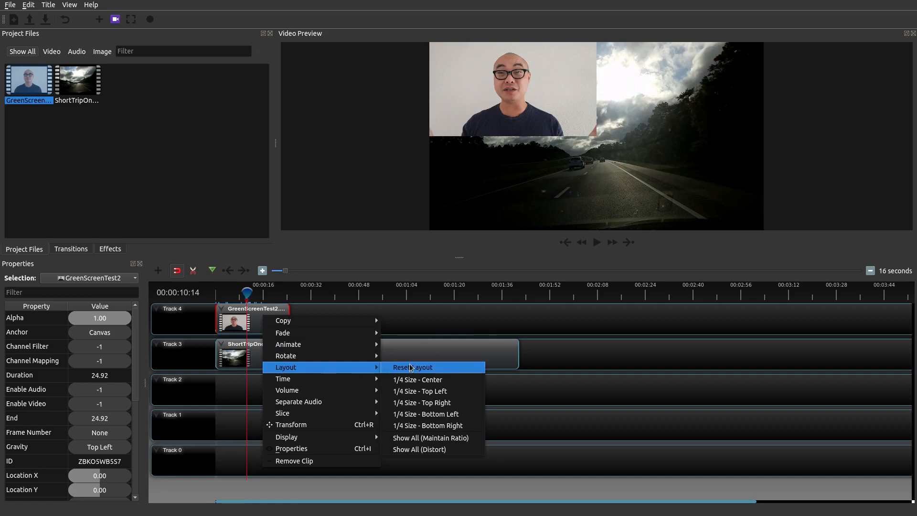
click(414, 368)
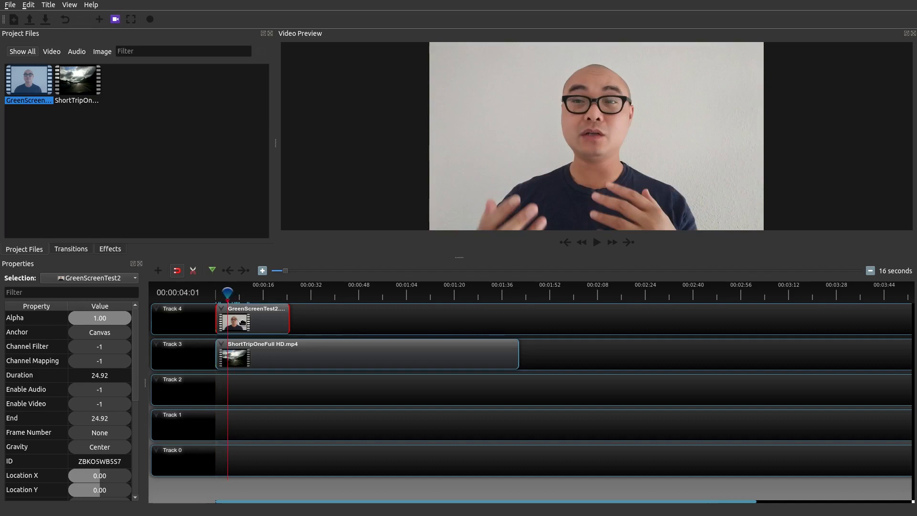
Transform the talking-head clip to set a slightly-smaller-than-full-frame keyframe at the start
right_click(234, 321)
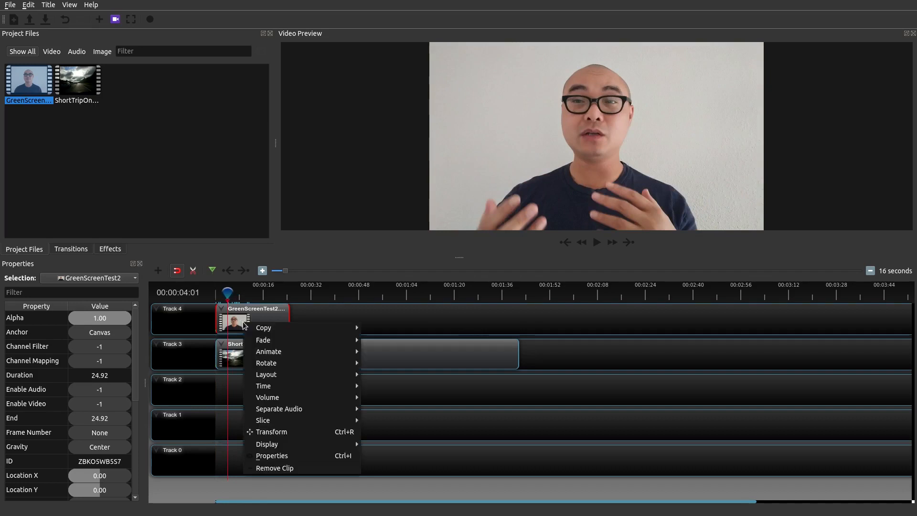
mouse_move(438, 306)
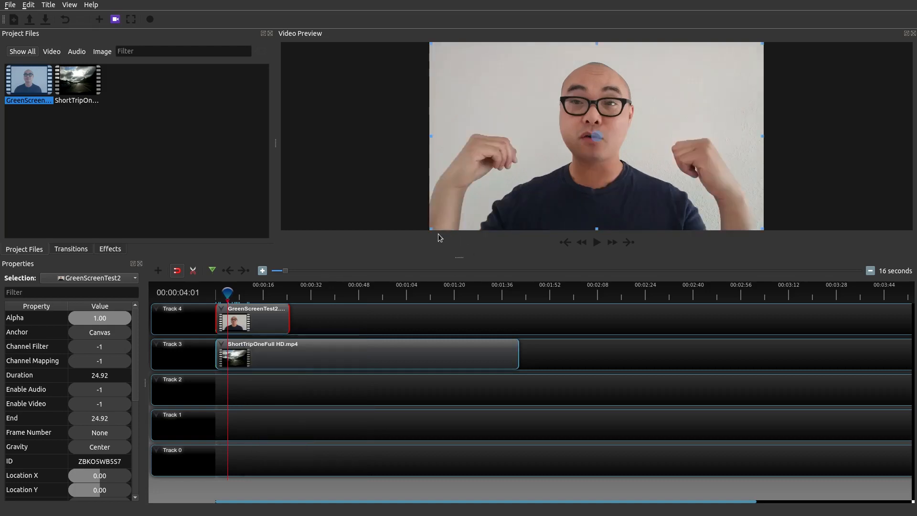
mouse_move(428, 233)
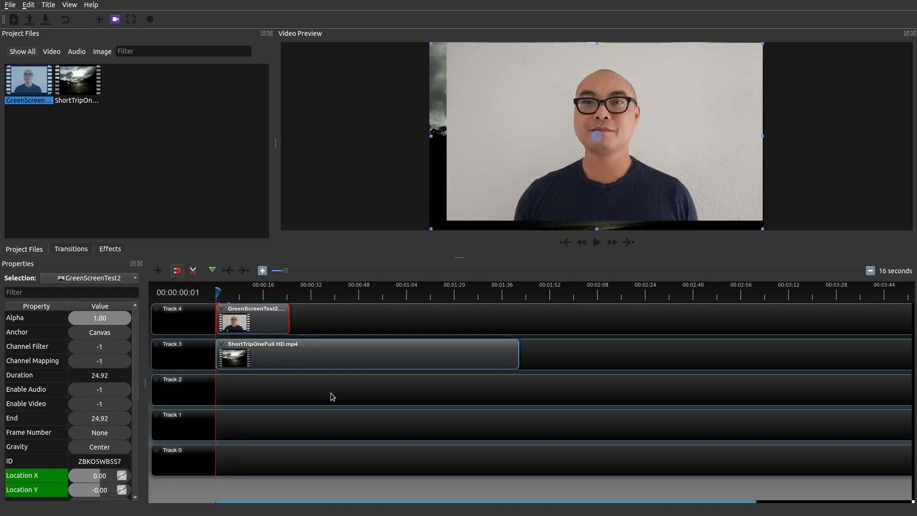
click(596, 243)
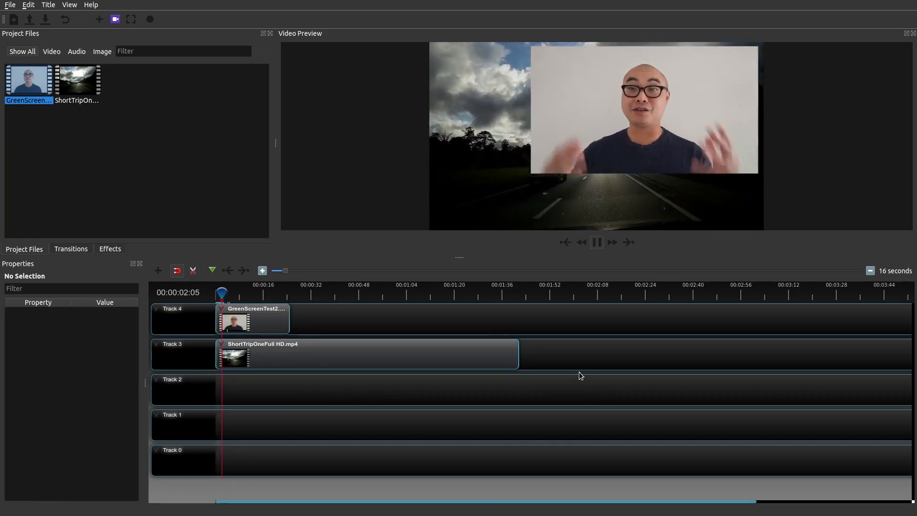
Play back the edit to watch the talking-head clip shrink into the top-right inset
click(597, 242)
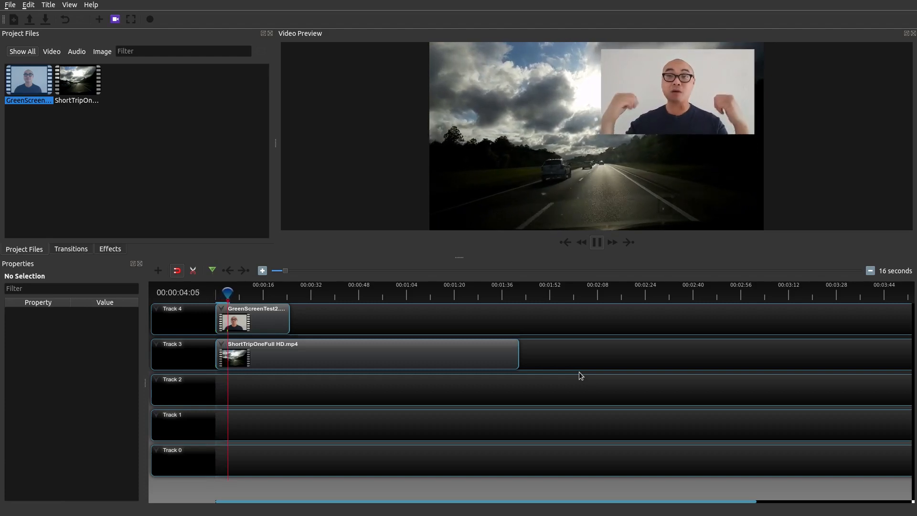
click(597, 242)
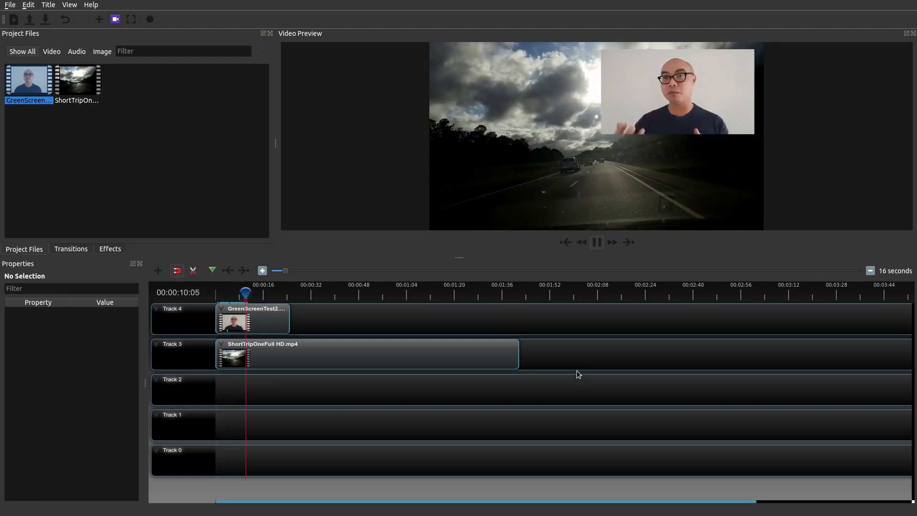
click(597, 241)
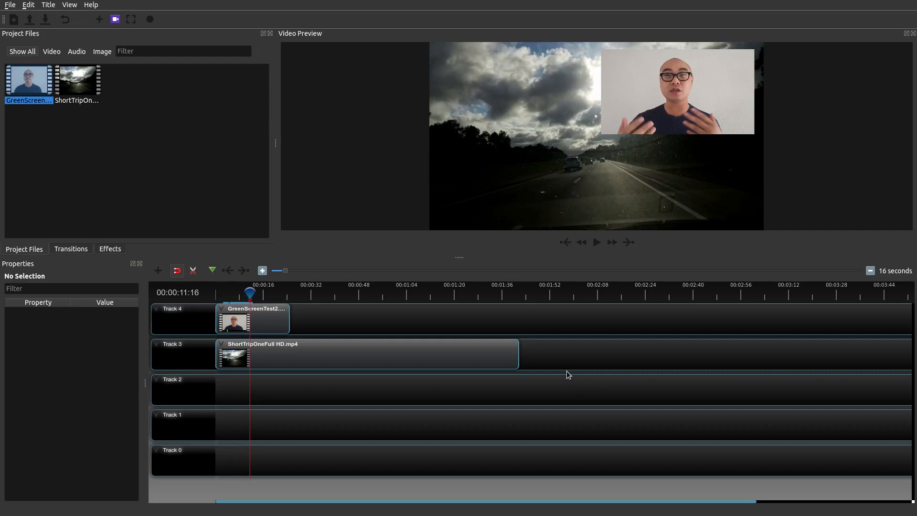
click(596, 242)
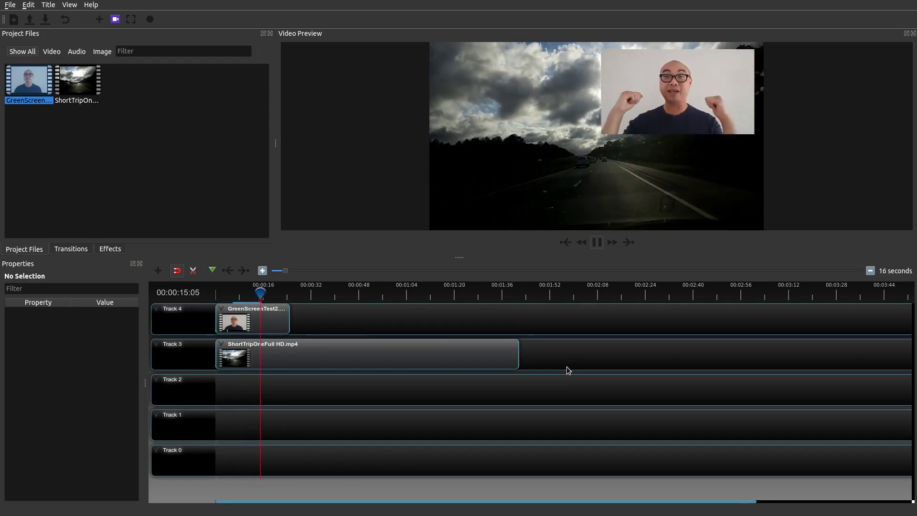
click(596, 242)
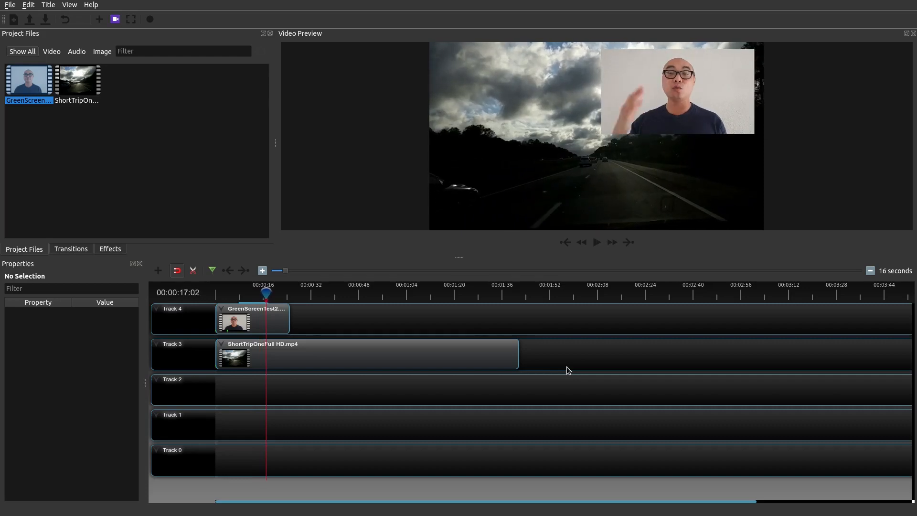
click(596, 242)
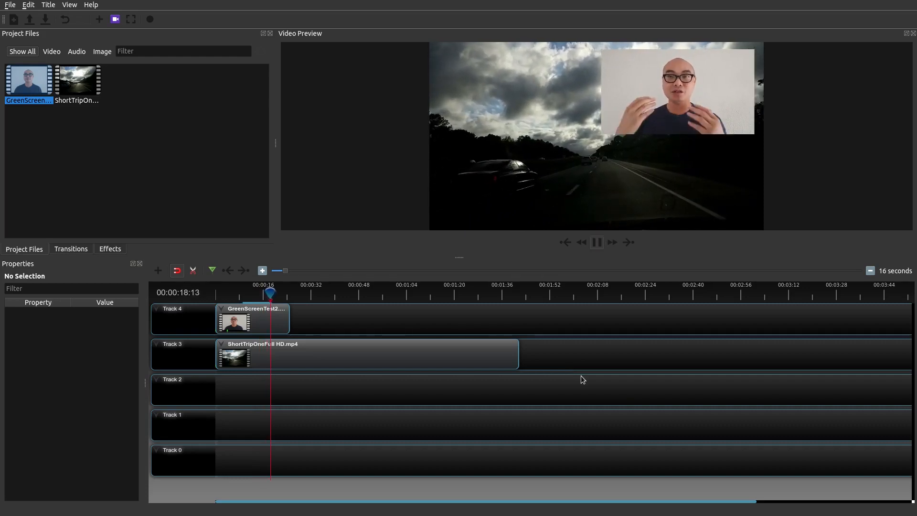
click(597, 242)
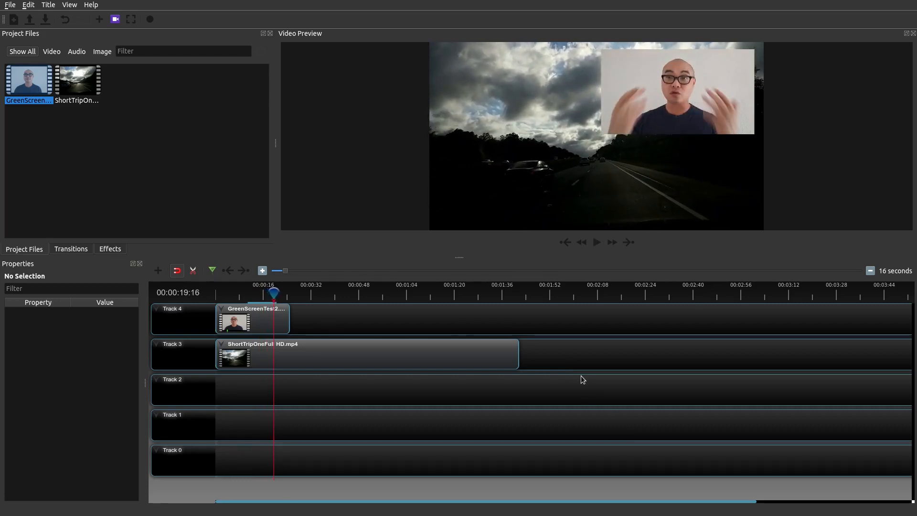